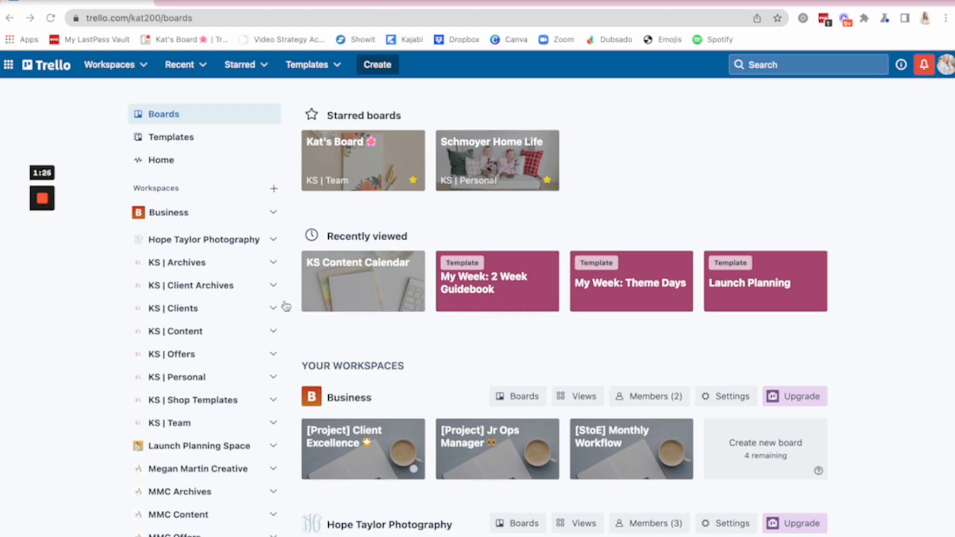
# Show the boards of the KS | Team workspace from the sidebar
pyautogui.scroll(-3)
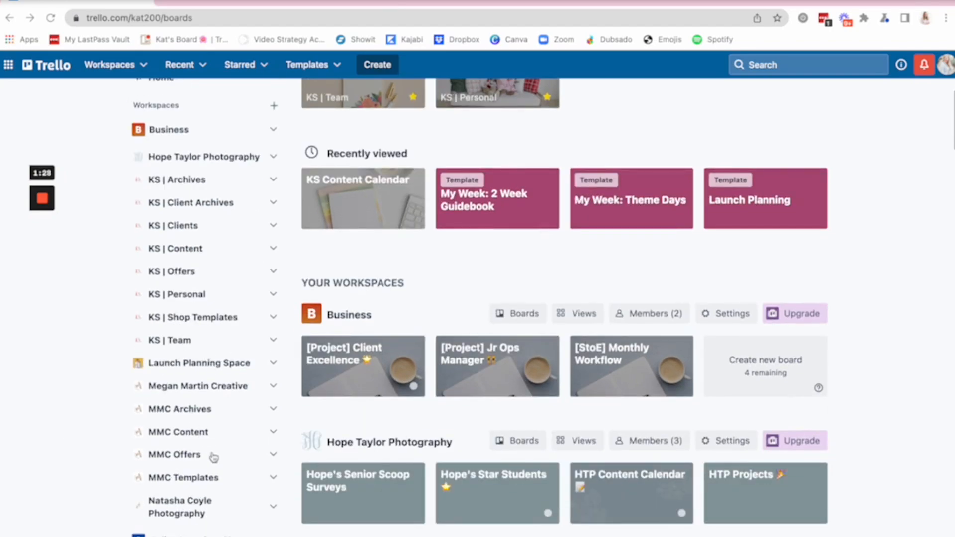
pyautogui.scroll(3)
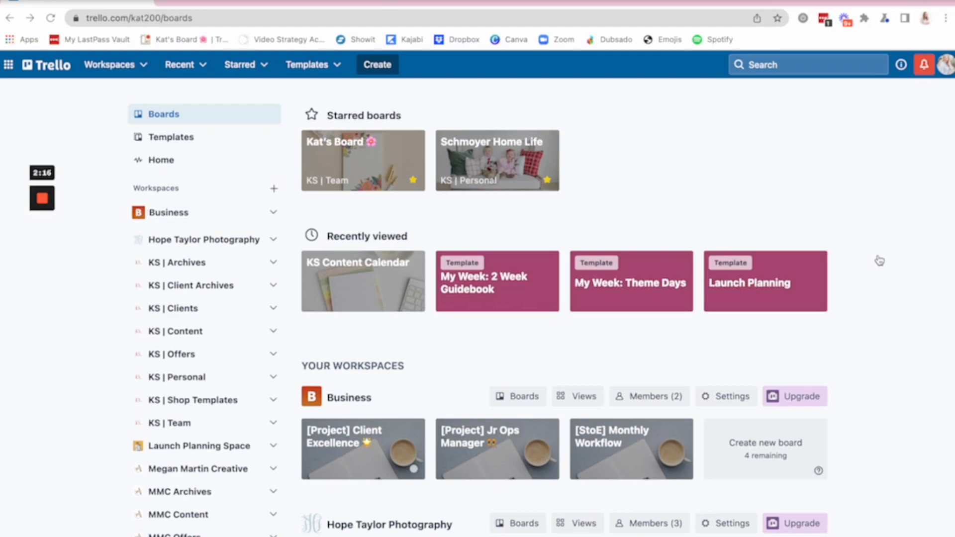
pyautogui.moveTo(129, 316)
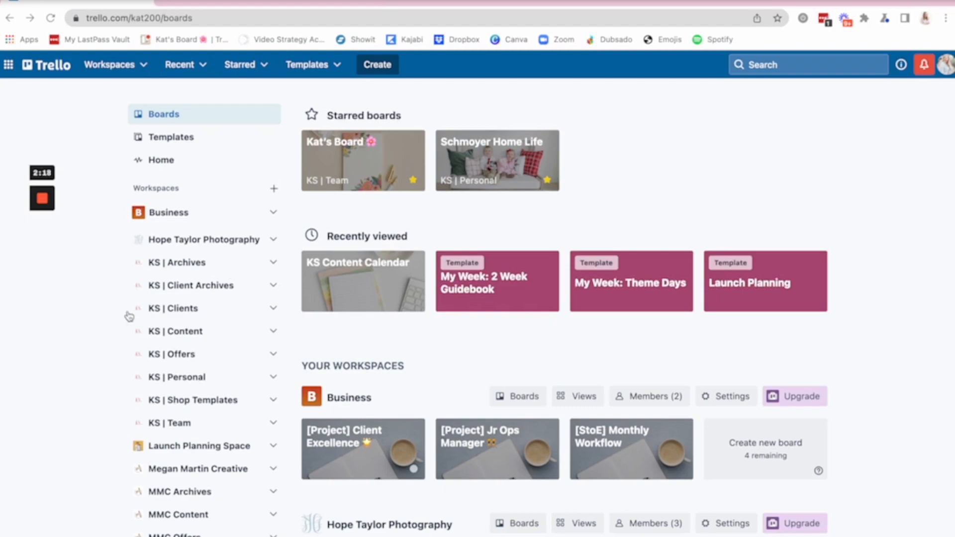
pyautogui.moveTo(142, 461)
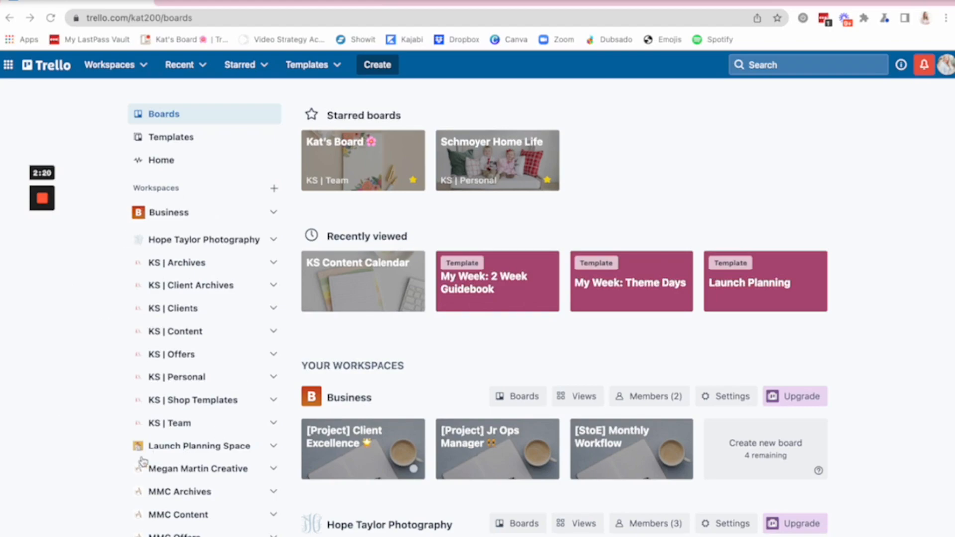
pyautogui.moveTo(164, 298)
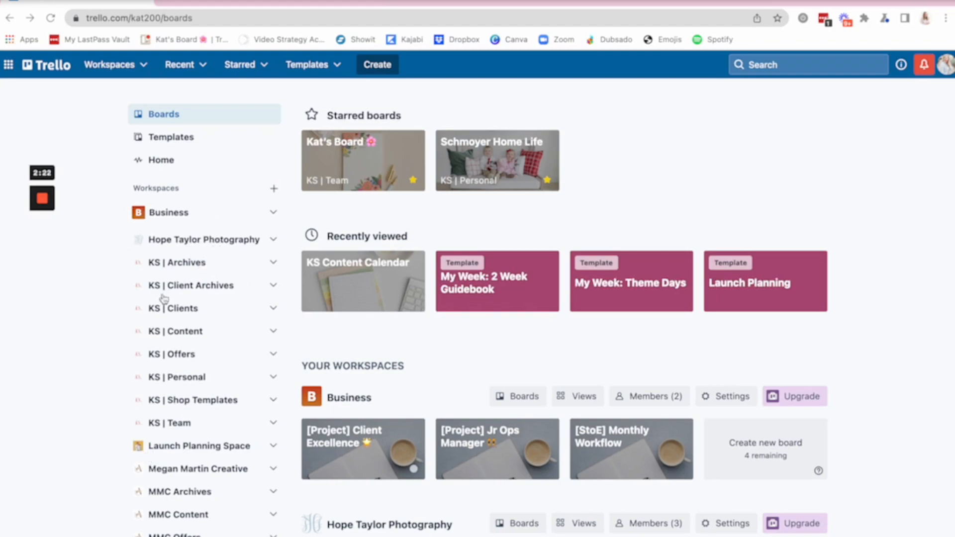
pyautogui.scroll(-3)
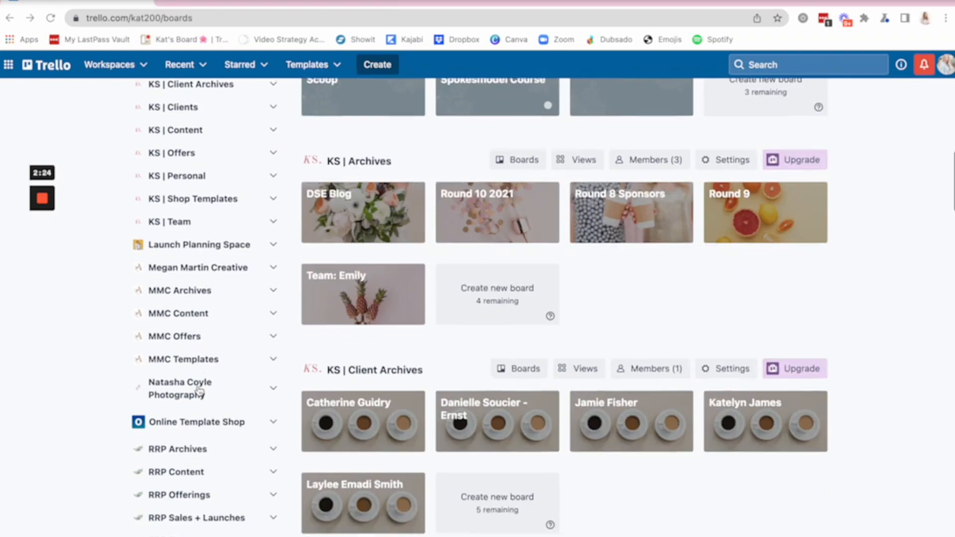
pyautogui.scroll(3)
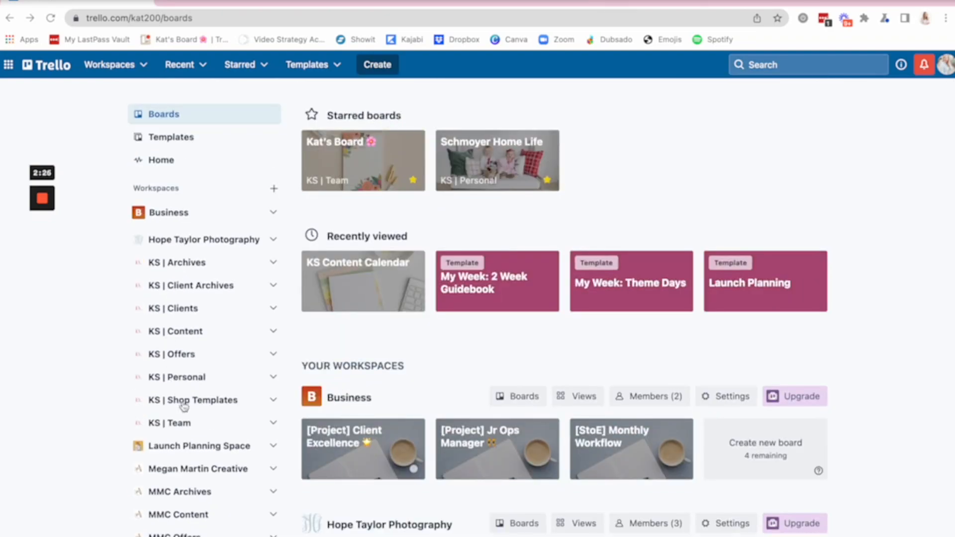
pyautogui.moveTo(194, 378)
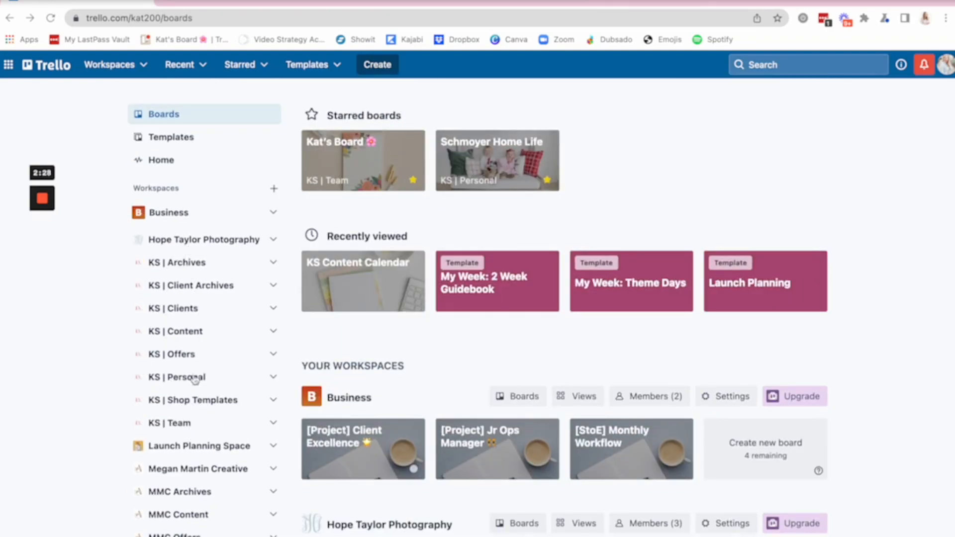
pyautogui.moveTo(186, 415)
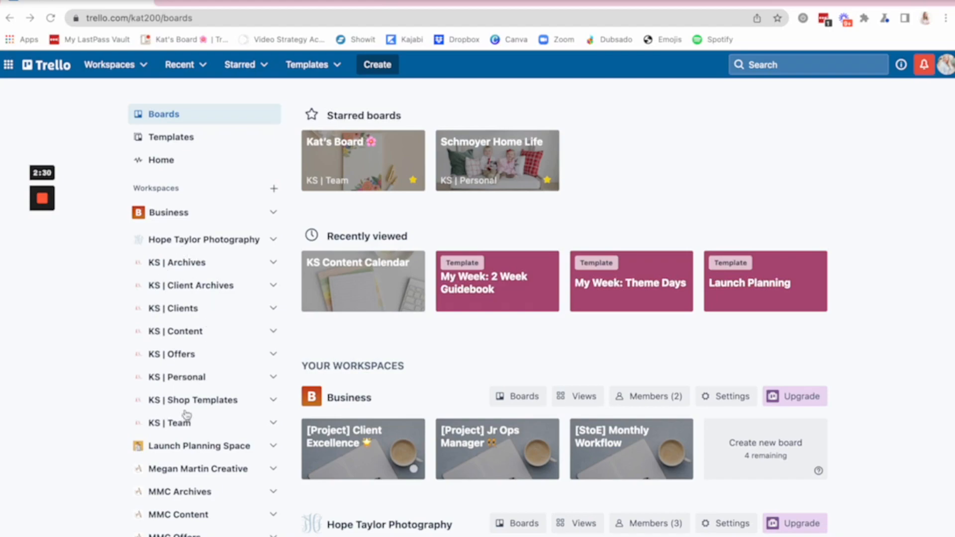
pyautogui.moveTo(194, 277)
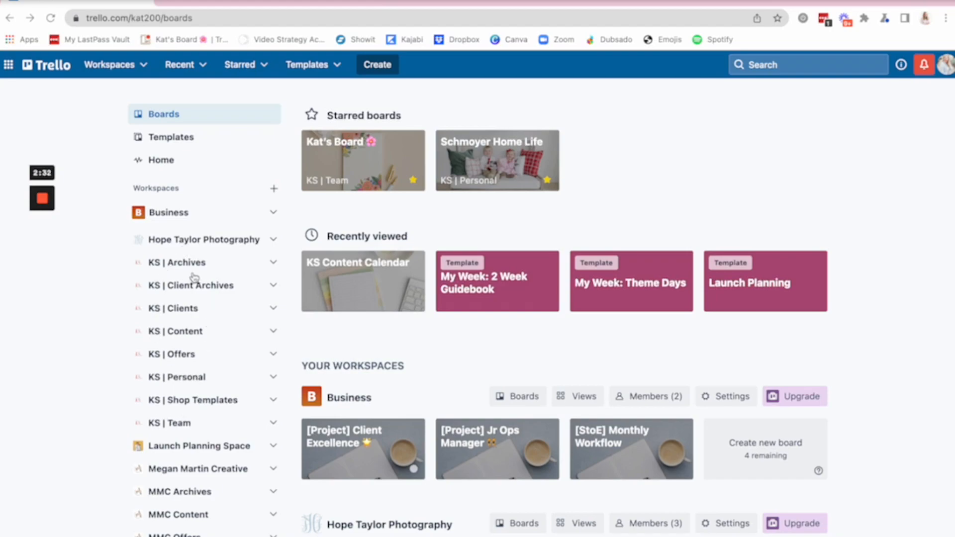
pyautogui.moveTo(203, 381)
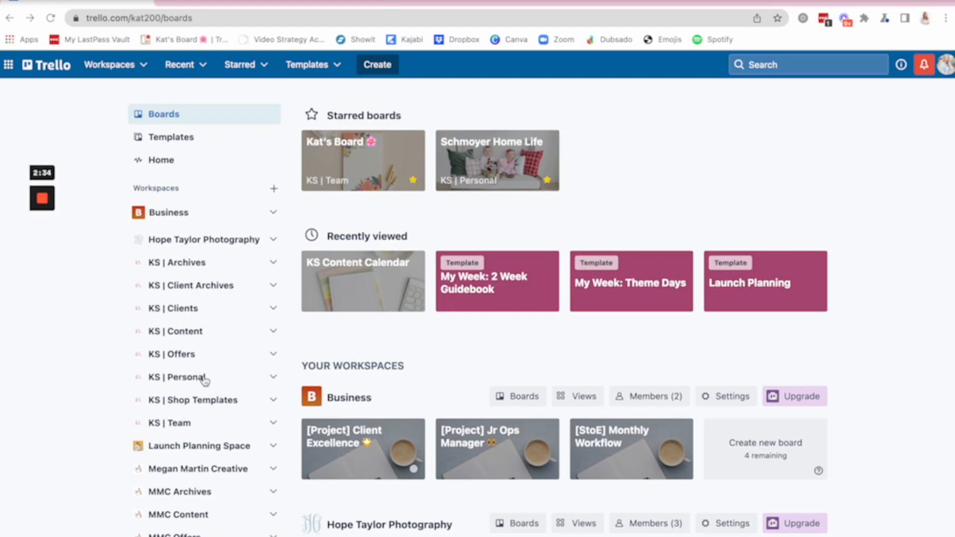
pyautogui.moveTo(204, 337)
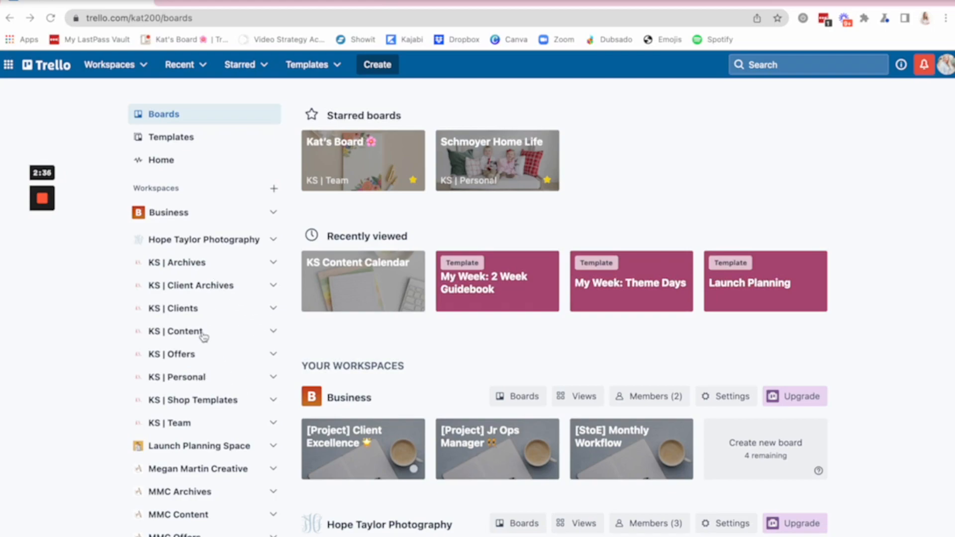
pyautogui.moveTo(204, 423)
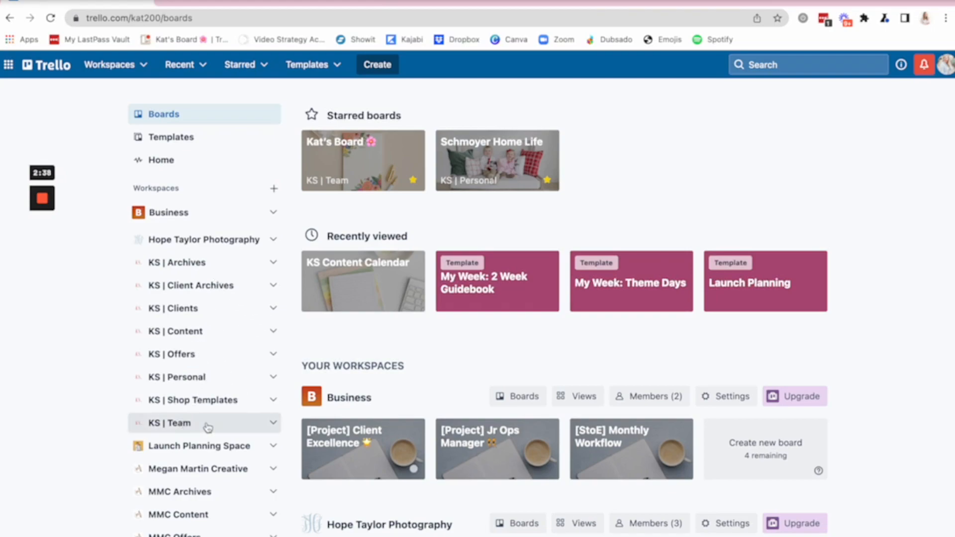
pyautogui.click(169, 422)
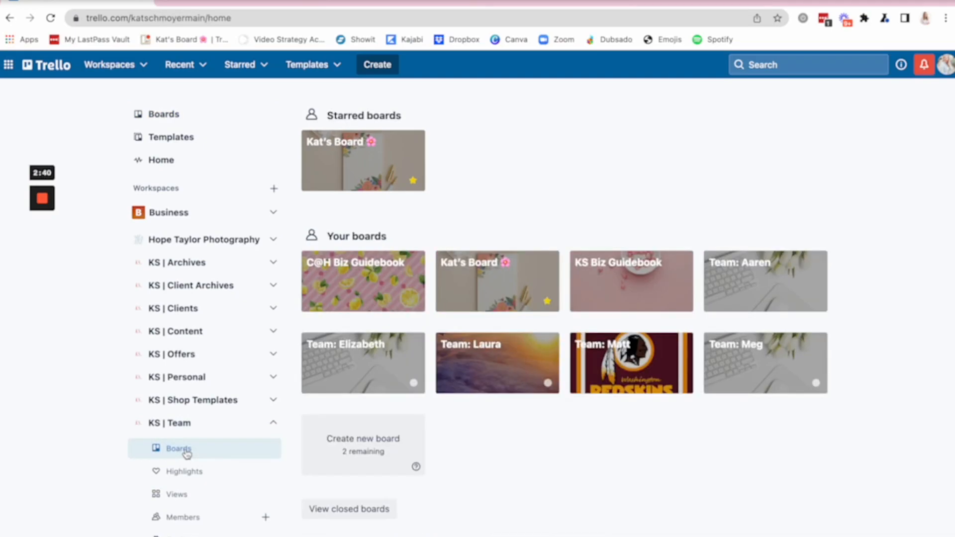
pyautogui.moveTo(457, 317)
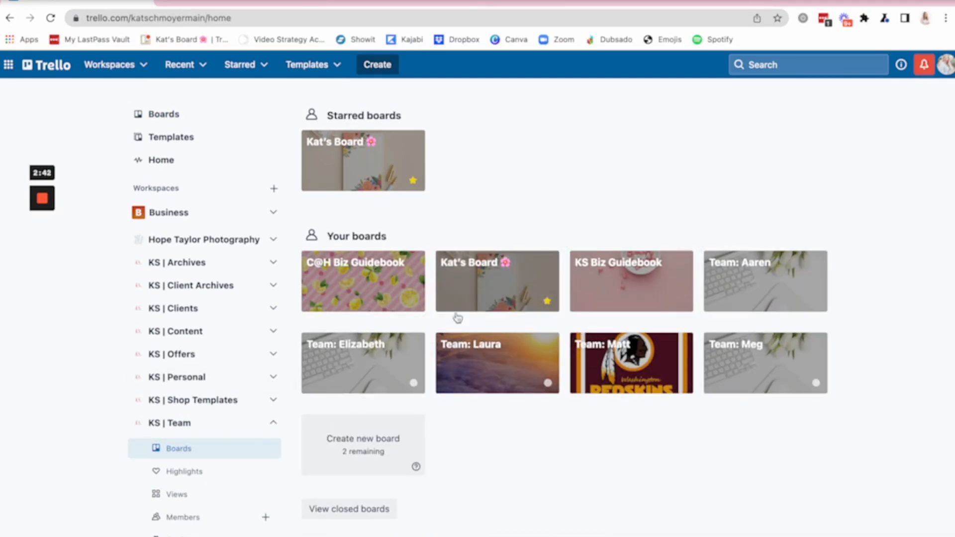
pyautogui.moveTo(701, 440)
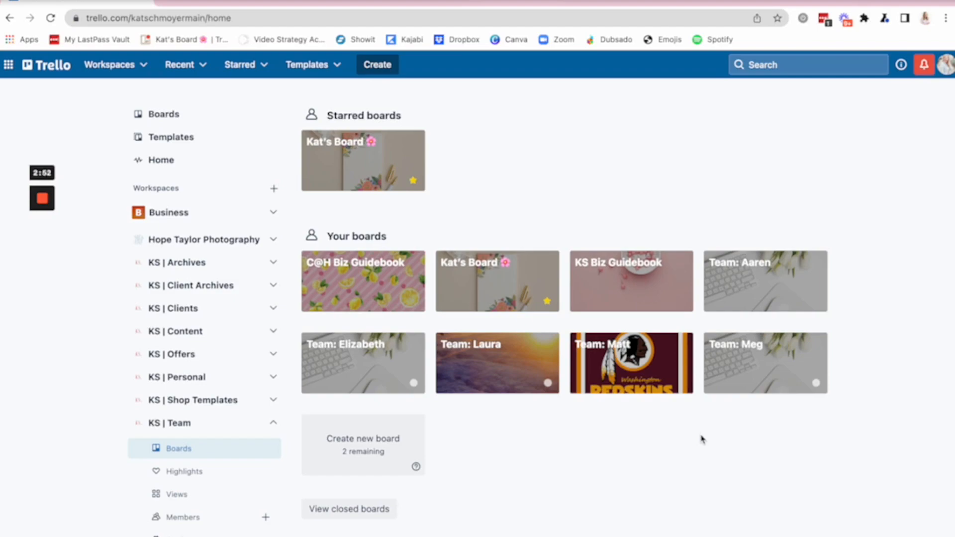
pyautogui.moveTo(628, 372)
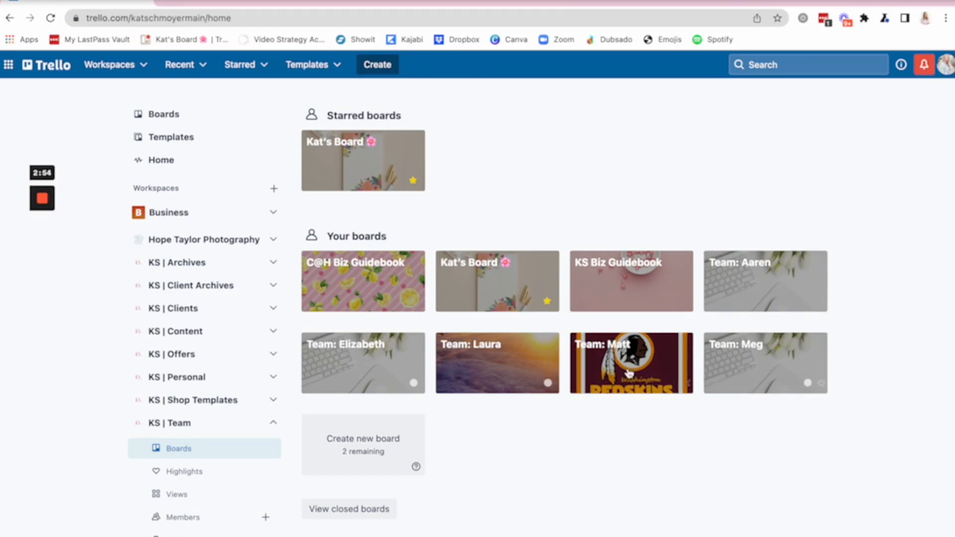
pyautogui.moveTo(560, 481)
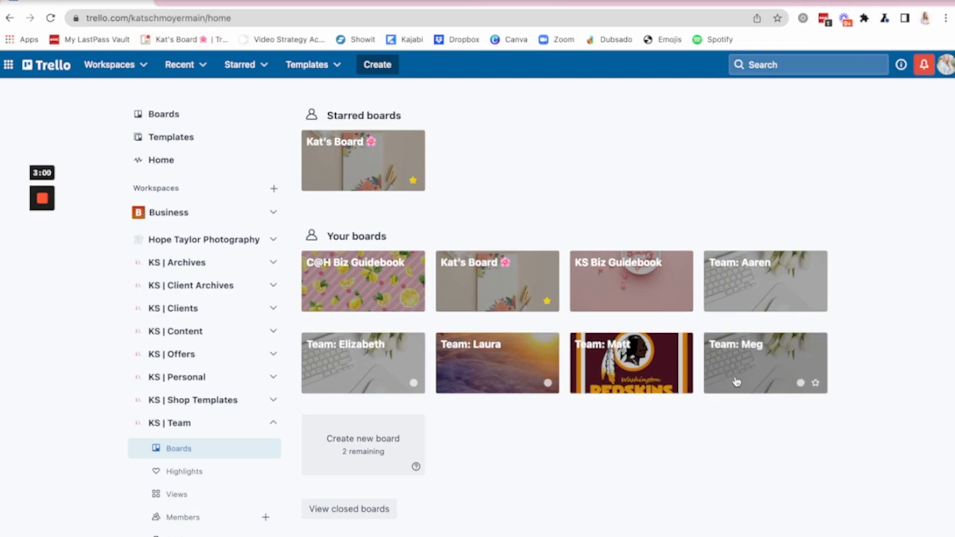
pyautogui.moveTo(522, 279)
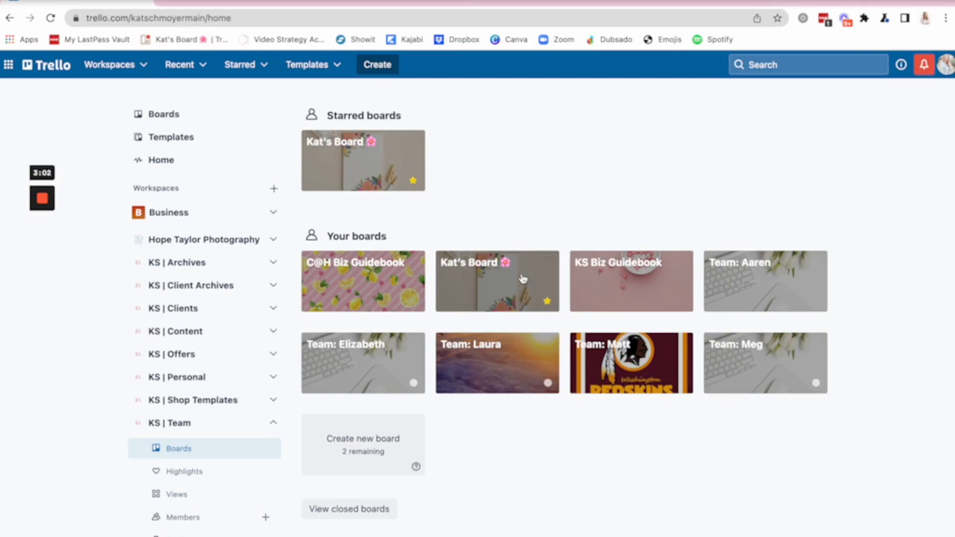
pyautogui.moveTo(668, 215)
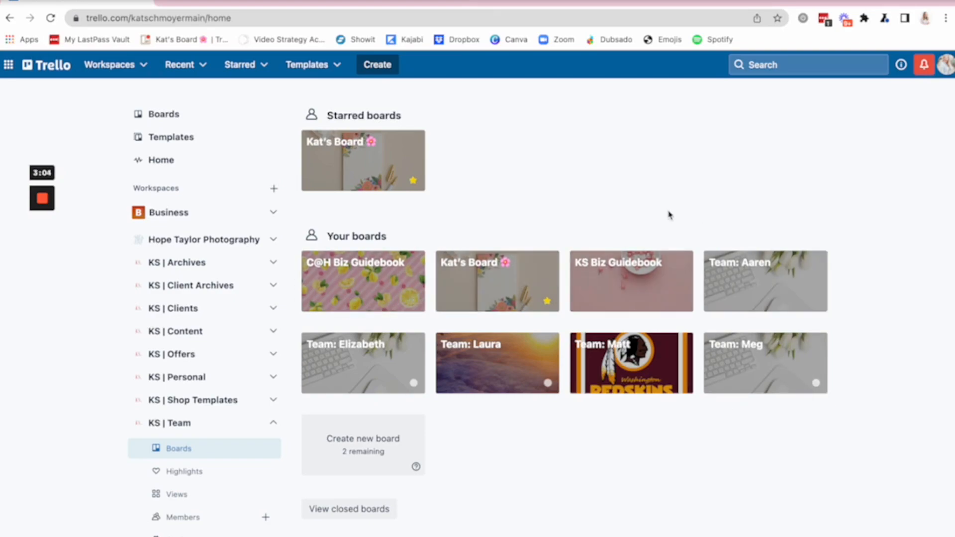
pyautogui.moveTo(363, 270)
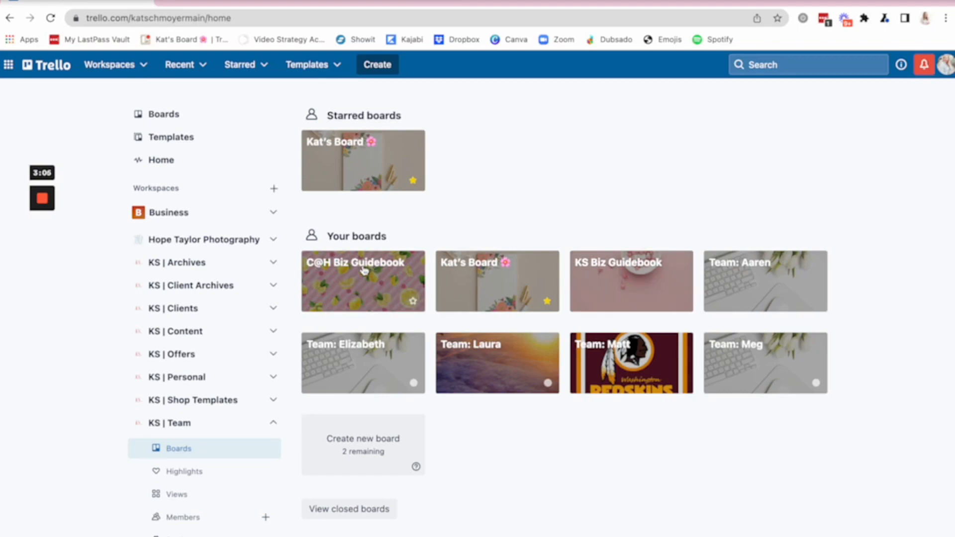
pyautogui.moveTo(624, 274)
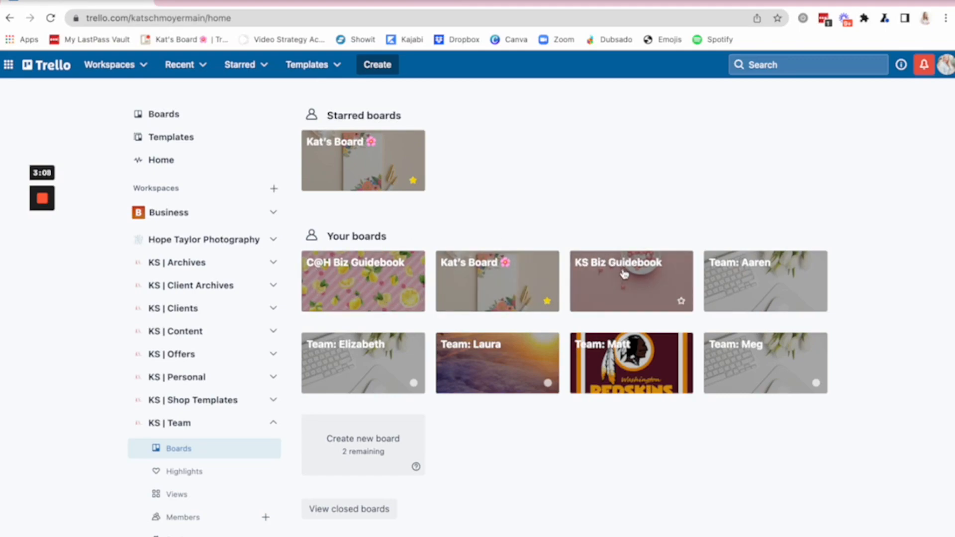
pyautogui.moveTo(622, 217)
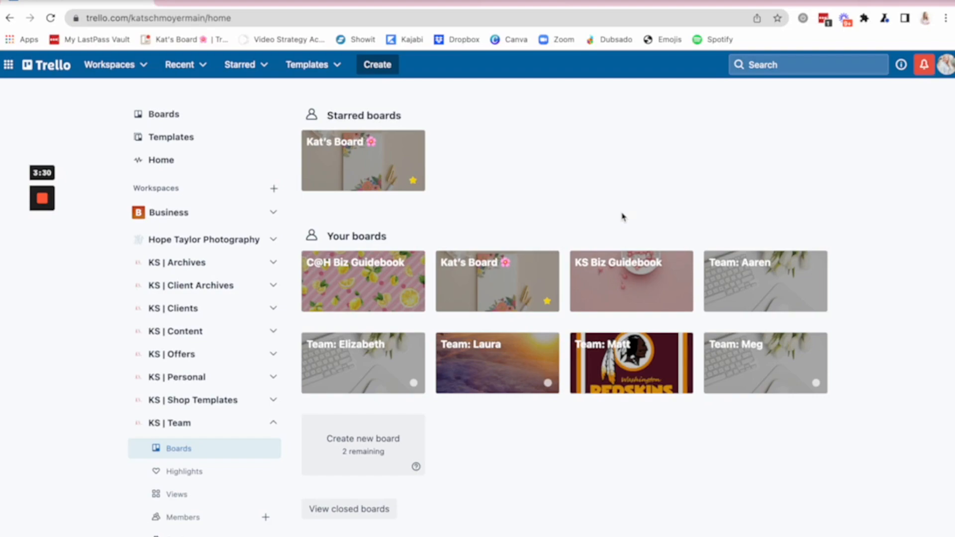
pyautogui.moveTo(770, 357)
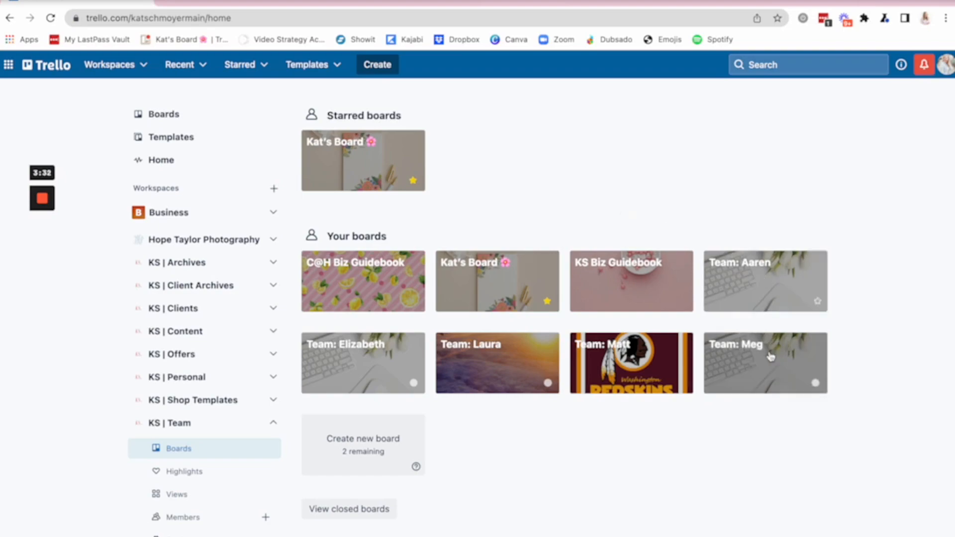
pyautogui.moveTo(720, 514)
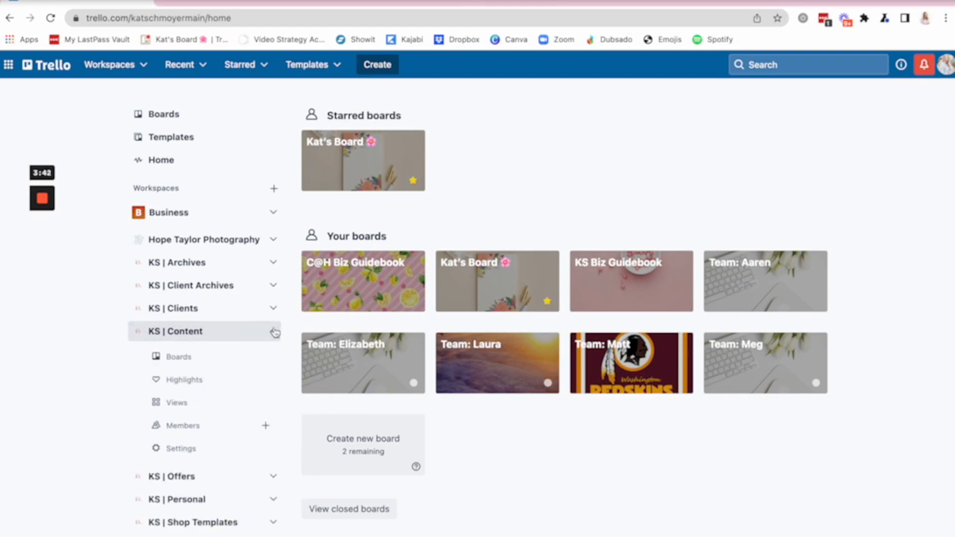
# List the KS | Content workspace boards and open the KS Content Calendar board
pyautogui.click(178, 357)
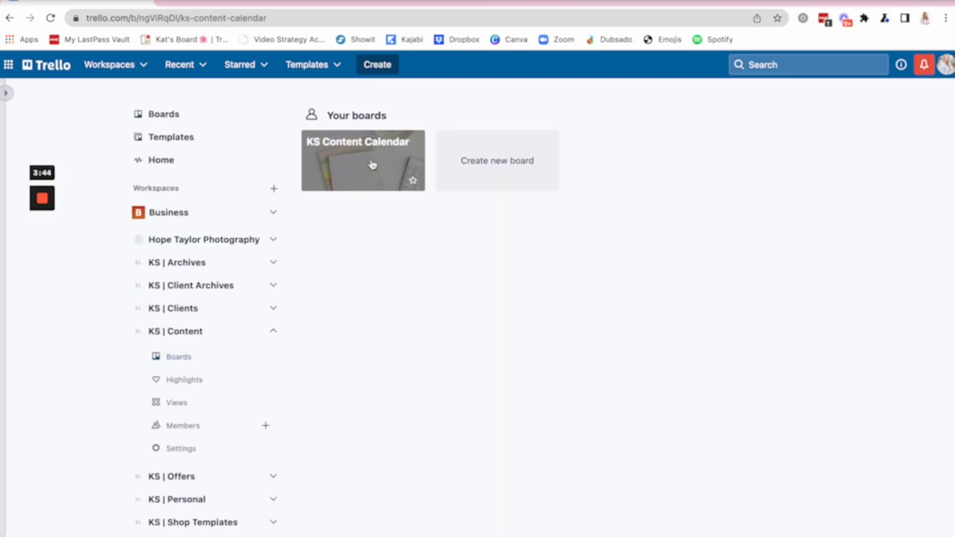
pyautogui.click(363, 160)
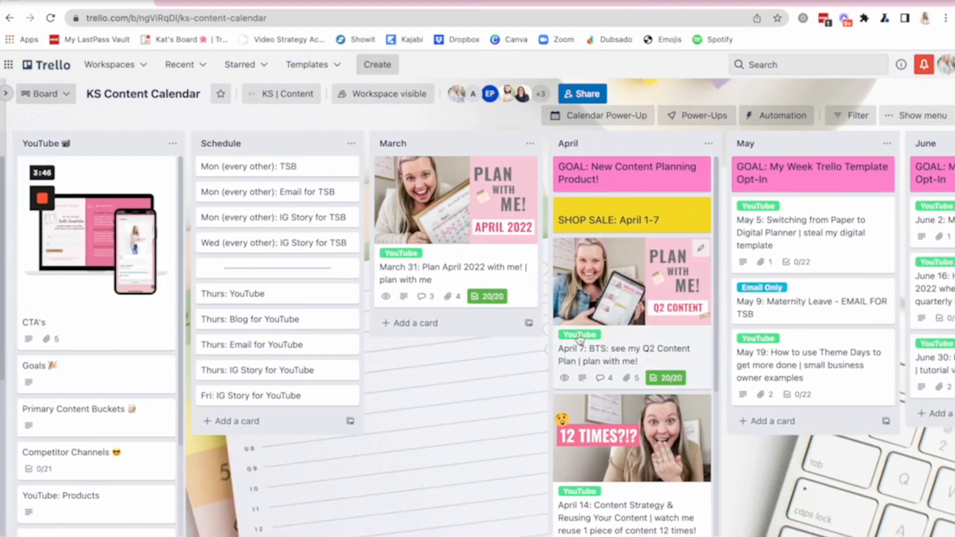
# Open the March 31 'Plan April 2022 with me' card and review its description, attachments and checklists
pyautogui.click(452, 271)
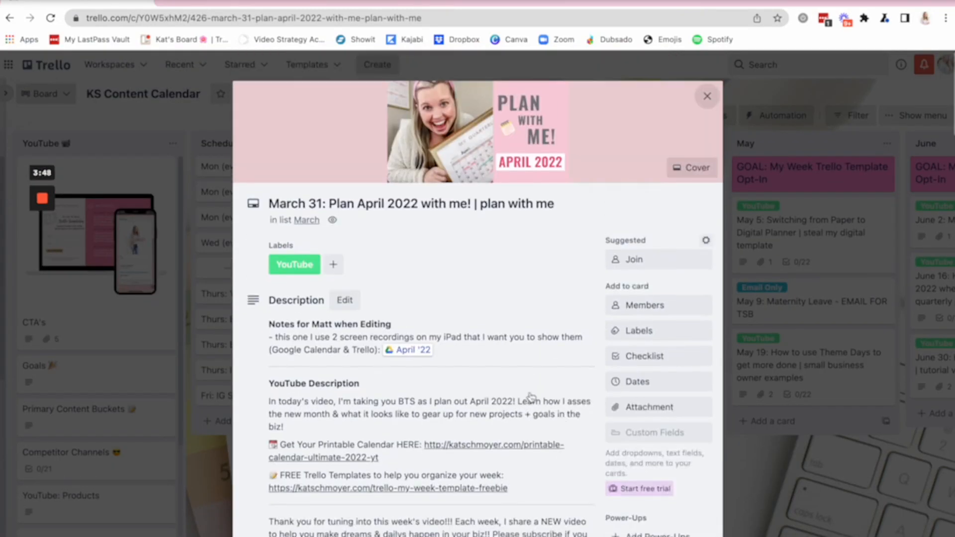
pyautogui.scroll(-3)
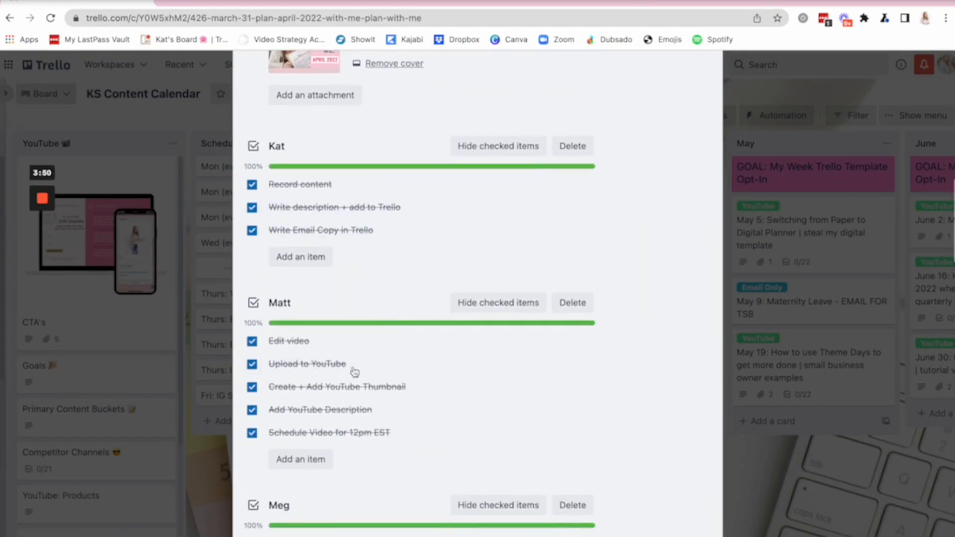
pyautogui.scroll(-3)
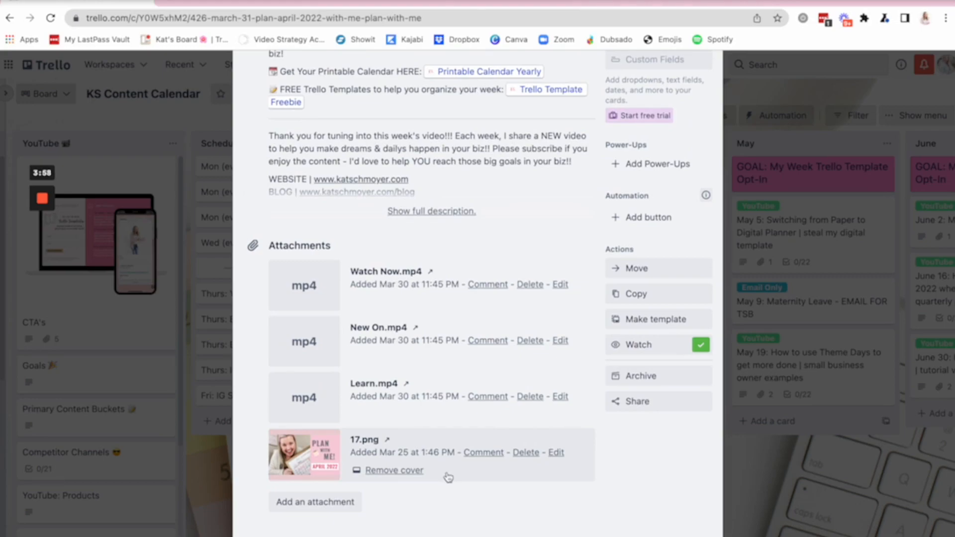
pyautogui.scroll(3)
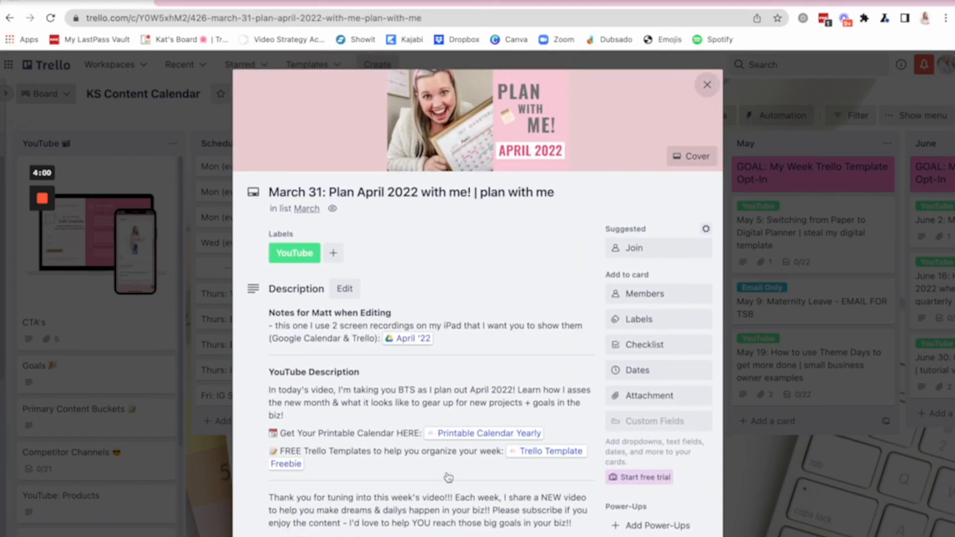
pyautogui.scroll(-3)
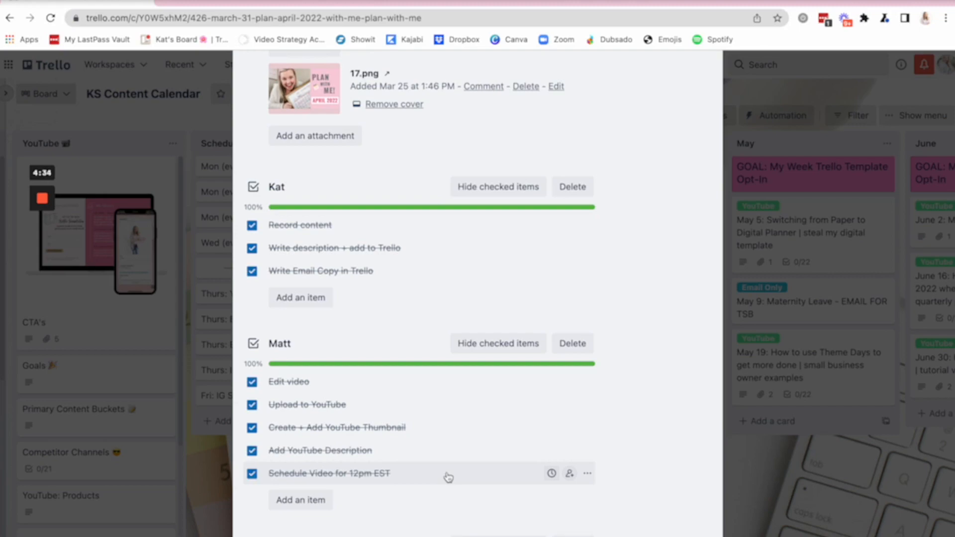
pyautogui.moveTo(408, 498)
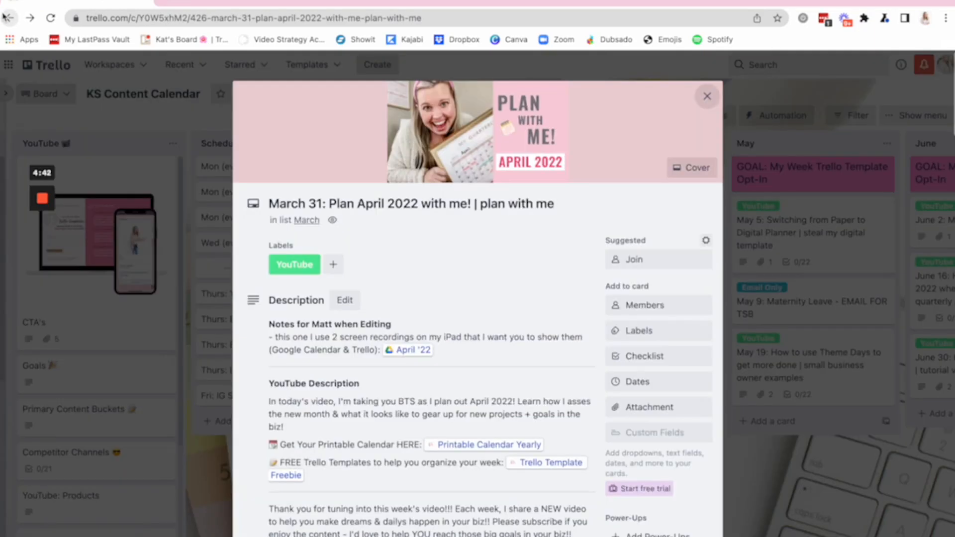
# Return to the workspace home and collapse the KS | Clients workspace section in the sidebar
pyautogui.click(706, 97)
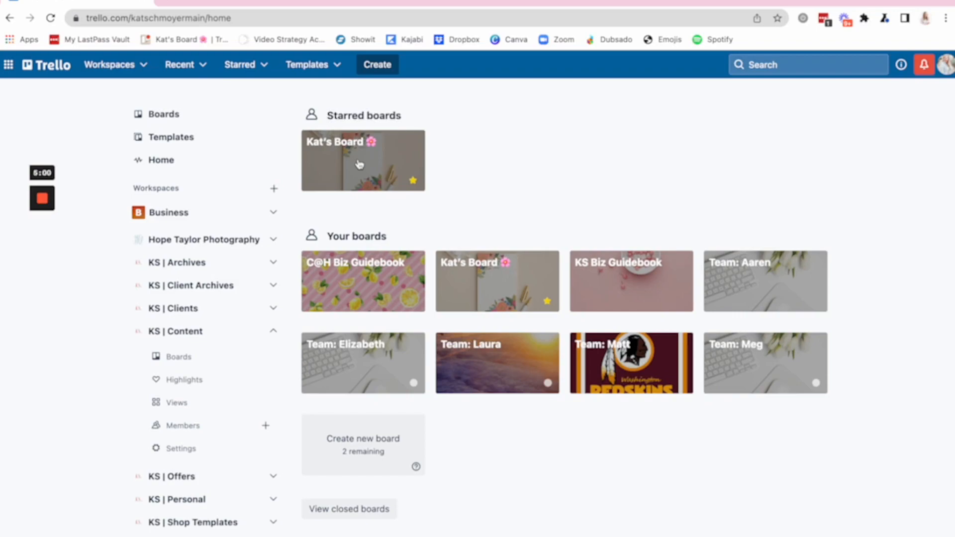
pyautogui.moveTo(66, 390)
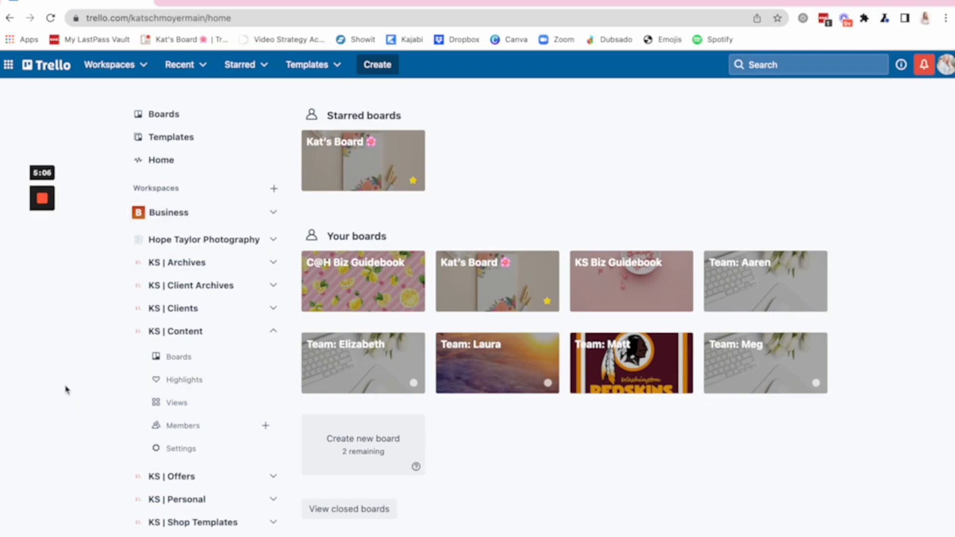
pyautogui.moveTo(359, 176)
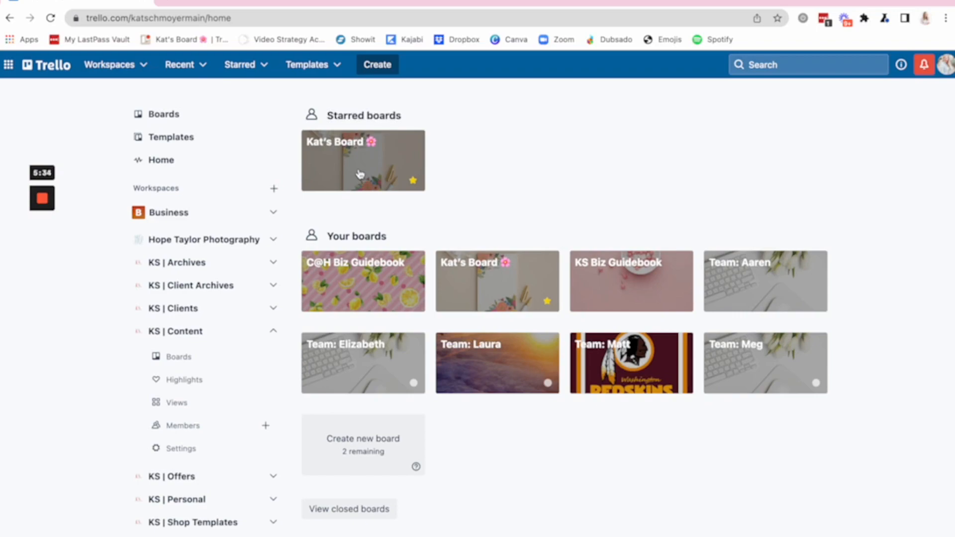
pyautogui.moveTo(384, 146)
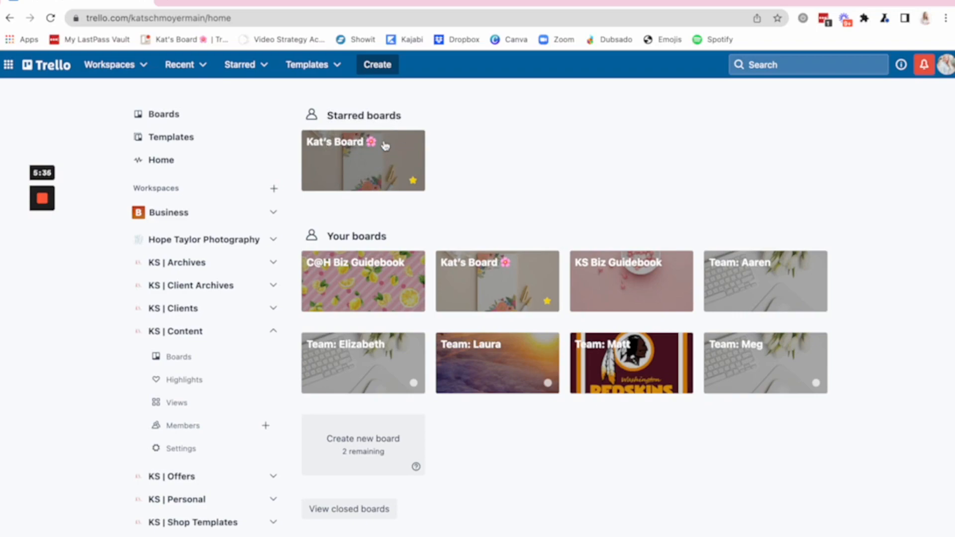
pyautogui.moveTo(385, 145)
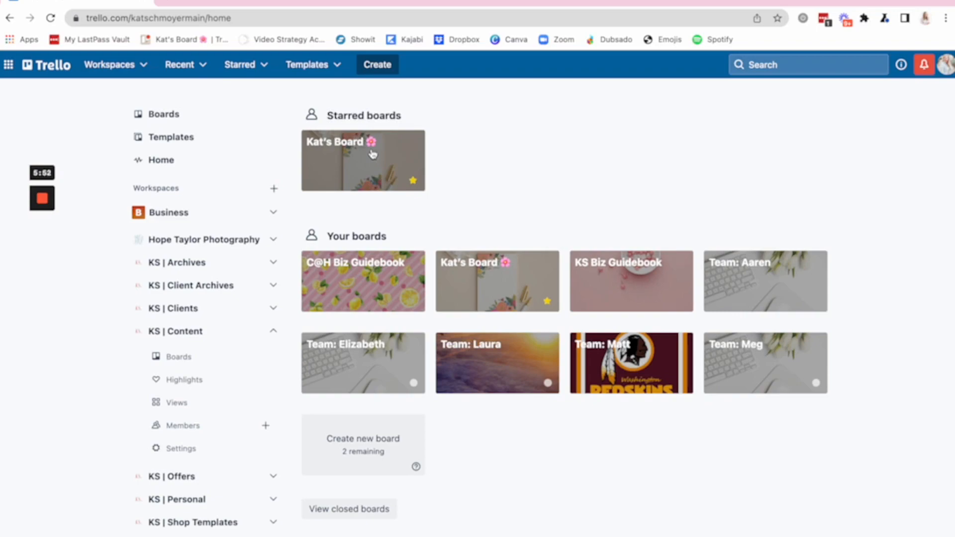
pyautogui.moveTo(520, 189)
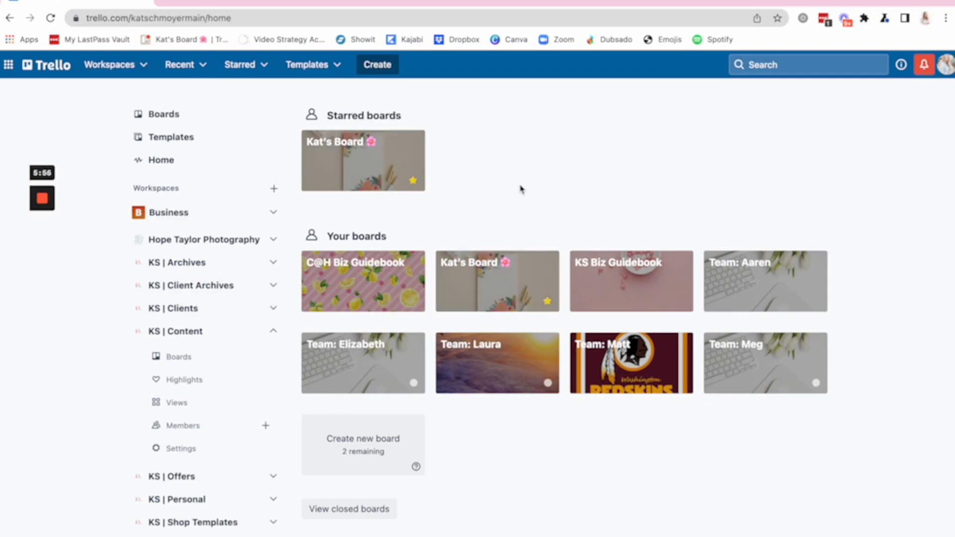
pyautogui.moveTo(401, 178)
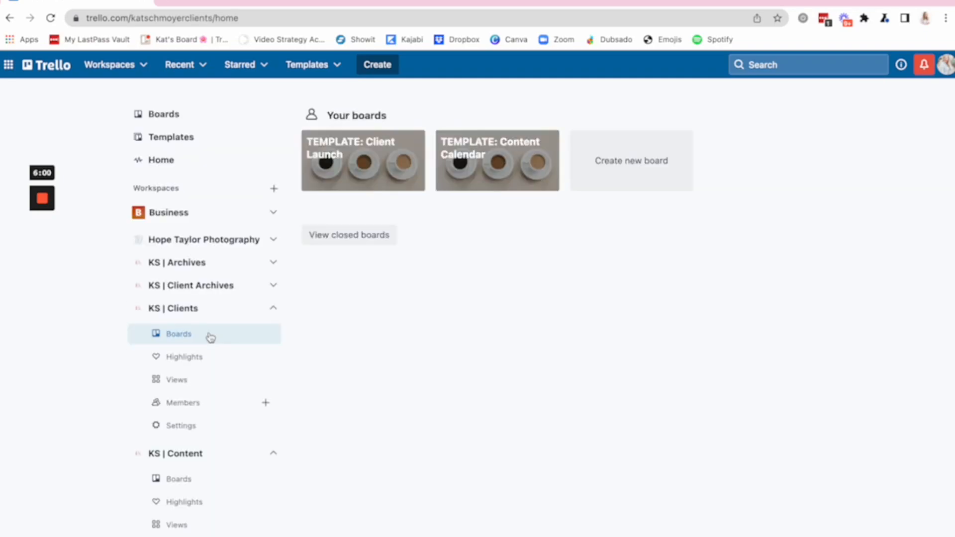
pyautogui.click(172, 307)
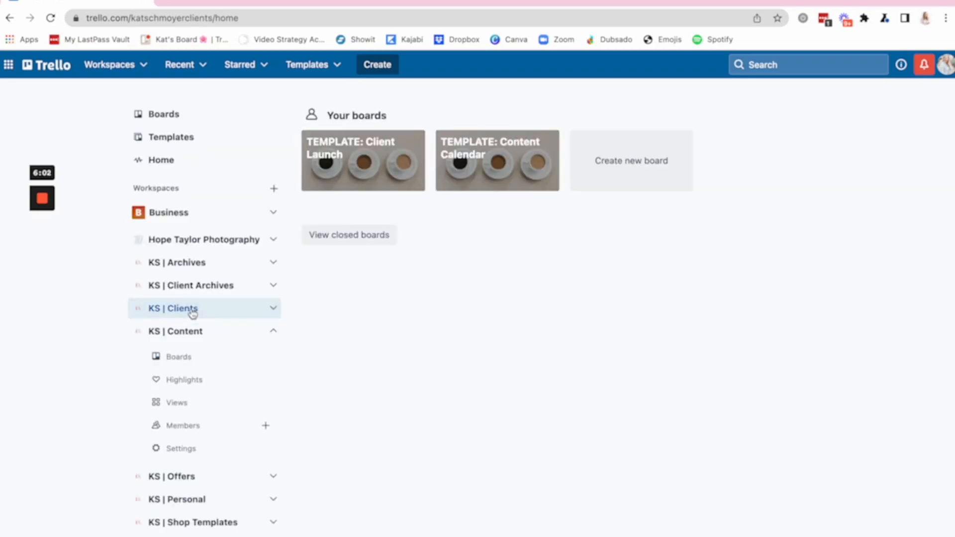
pyautogui.moveTo(204, 238)
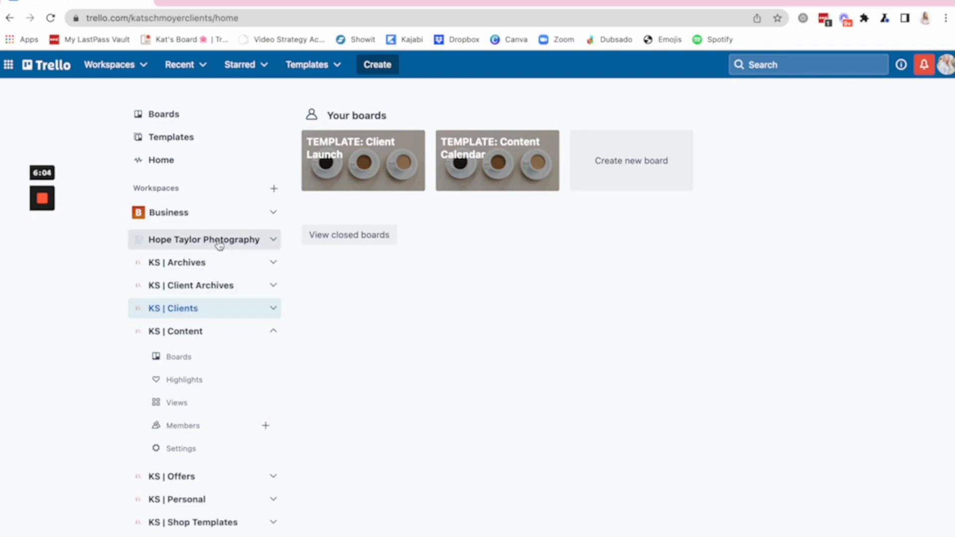
pyautogui.moveTo(197, 350)
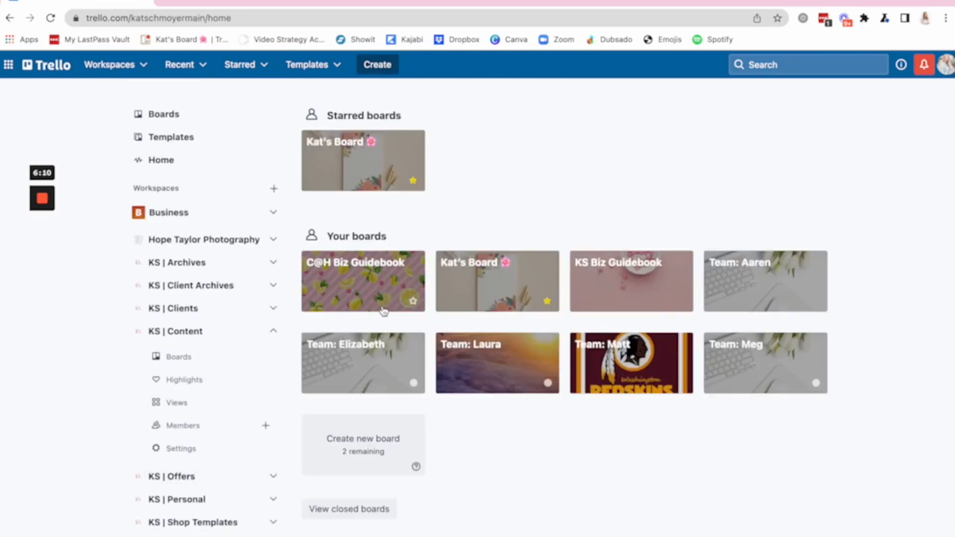
pyautogui.moveTo(537, 177)
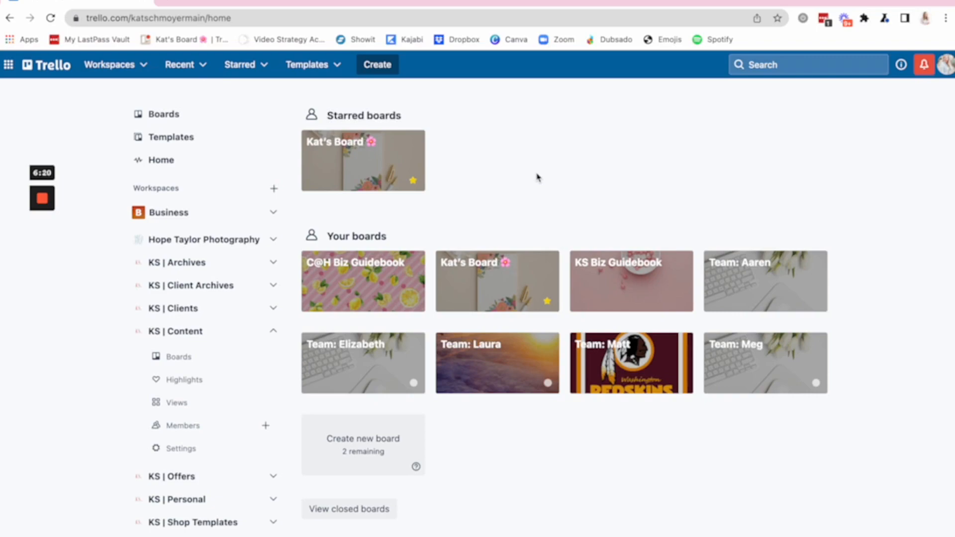
pyautogui.moveTo(517, 181)
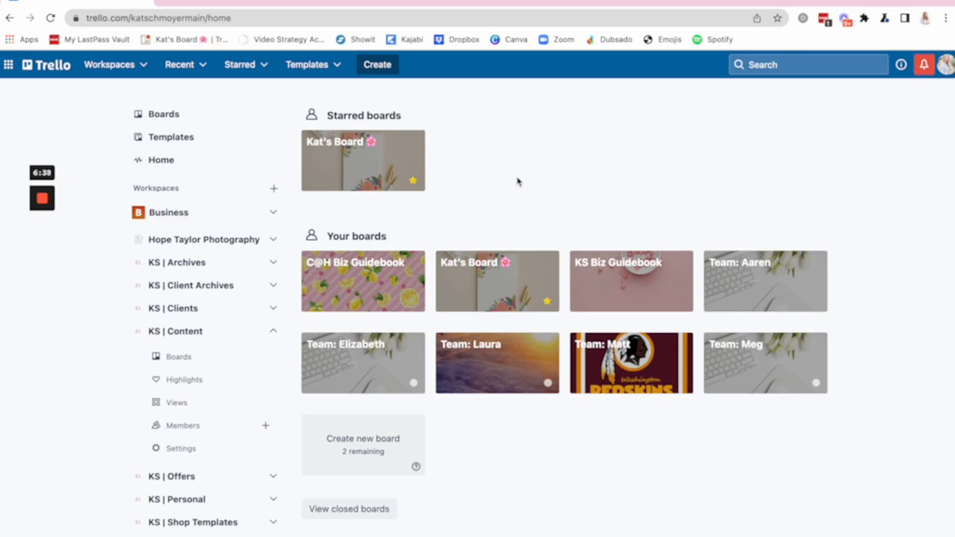
pyautogui.moveTo(310, 273)
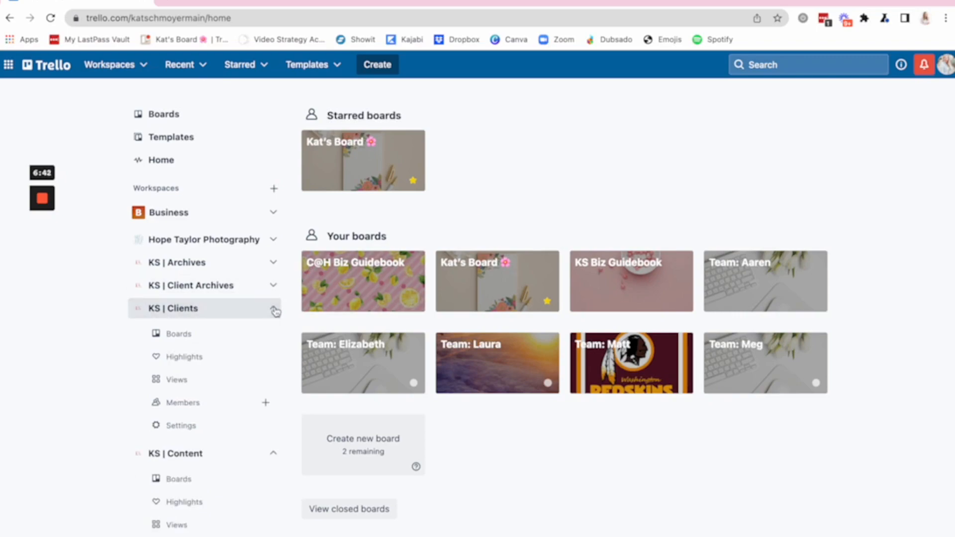
# Show the KS | Clients boards with the Client Launch and Content Calendar templates, toggling its sidebar options
pyautogui.click(178, 334)
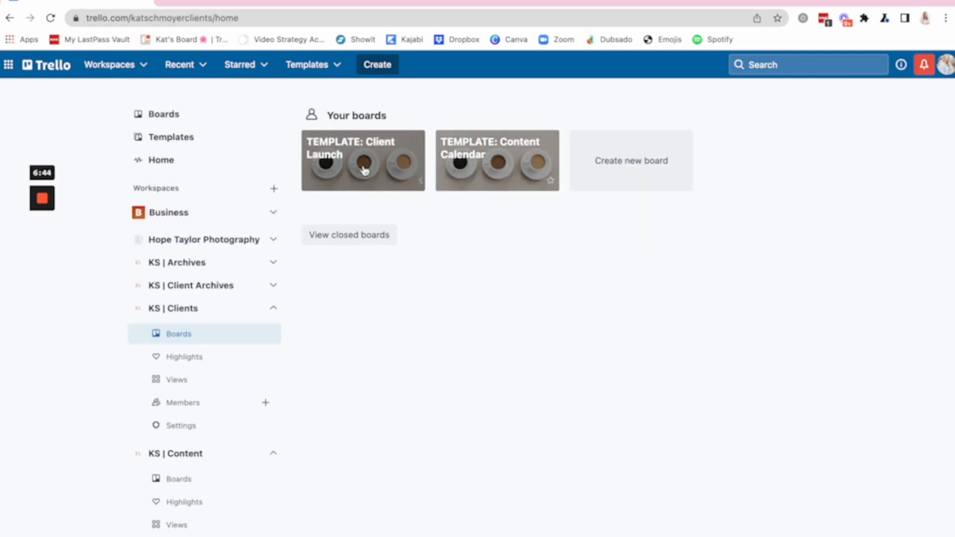
pyautogui.moveTo(416, 177)
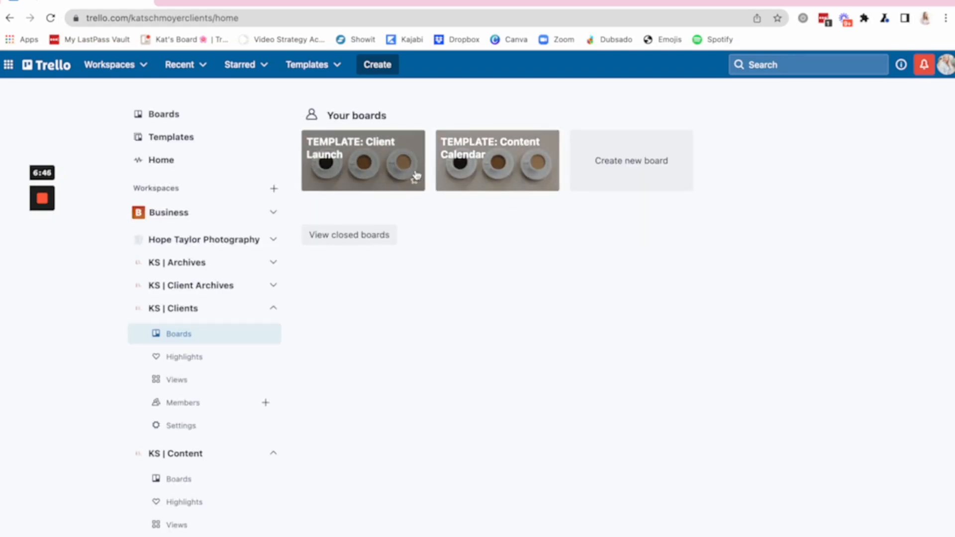
pyautogui.moveTo(612, 309)
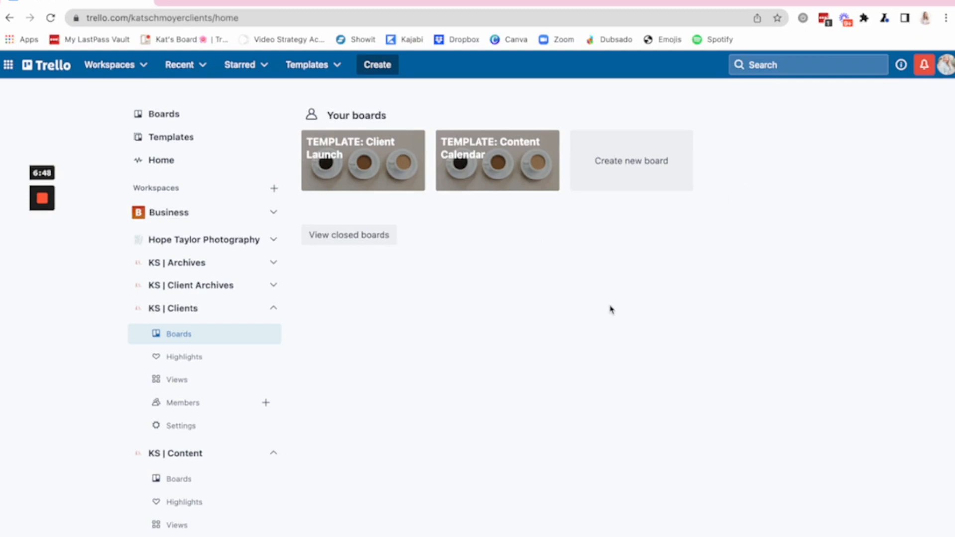
pyautogui.moveTo(592, 264)
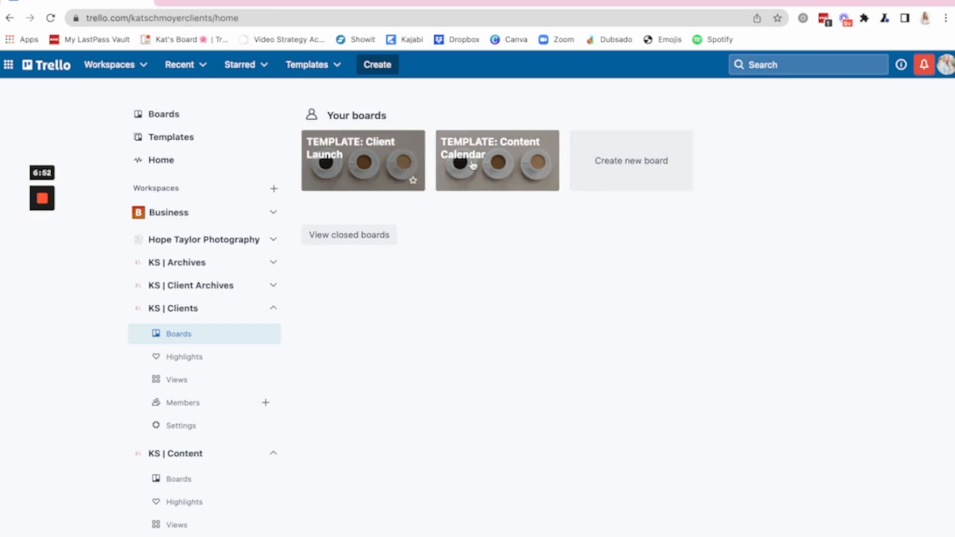
pyautogui.moveTo(589, 307)
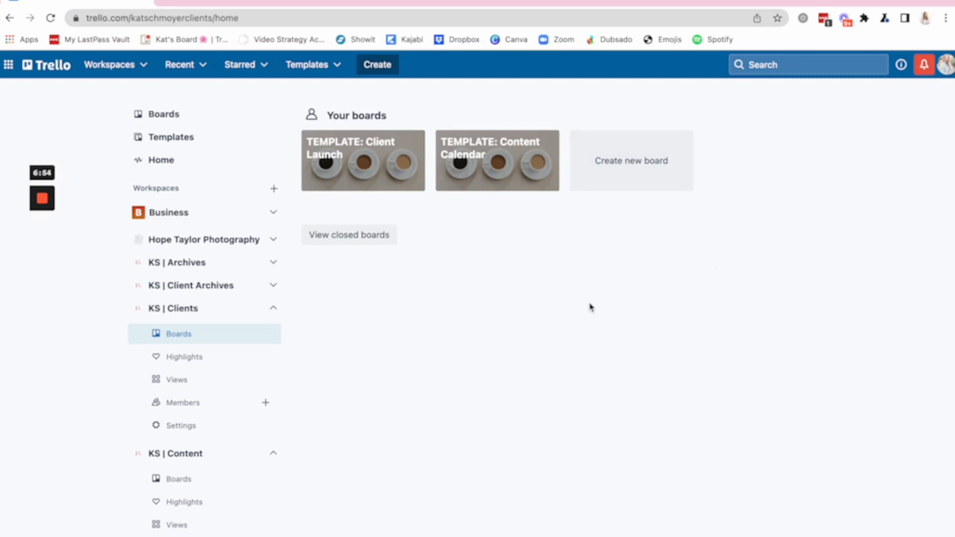
pyautogui.moveTo(571, 312)
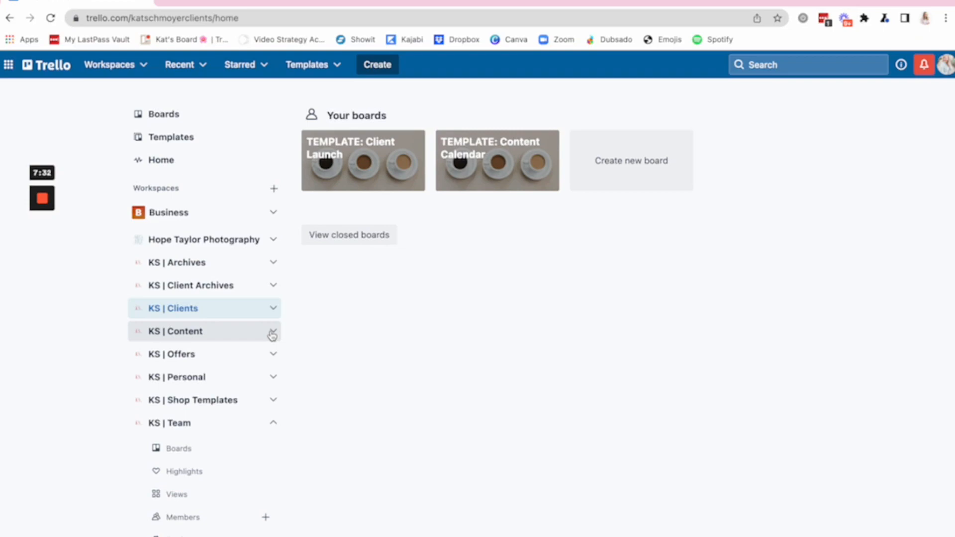
pyautogui.moveTo(296, 296)
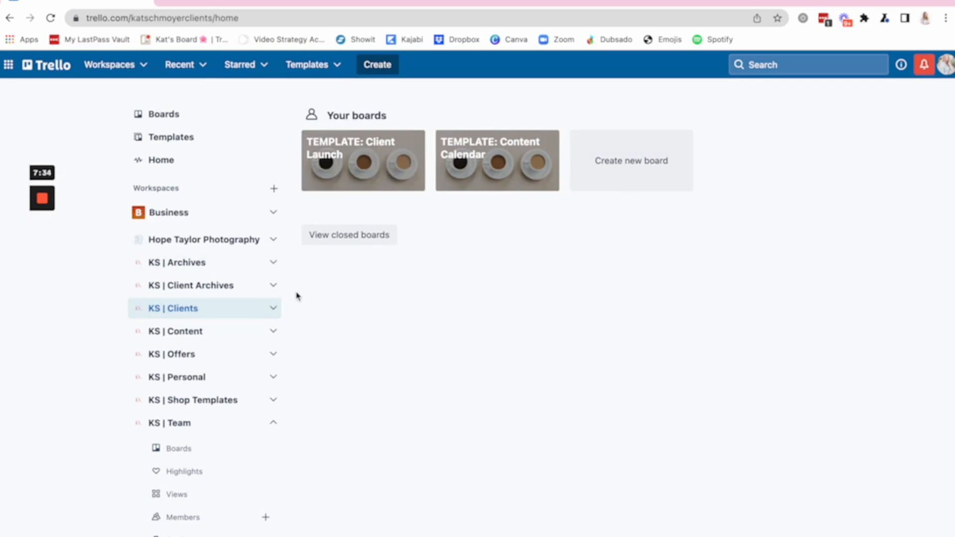
pyautogui.click(172, 308)
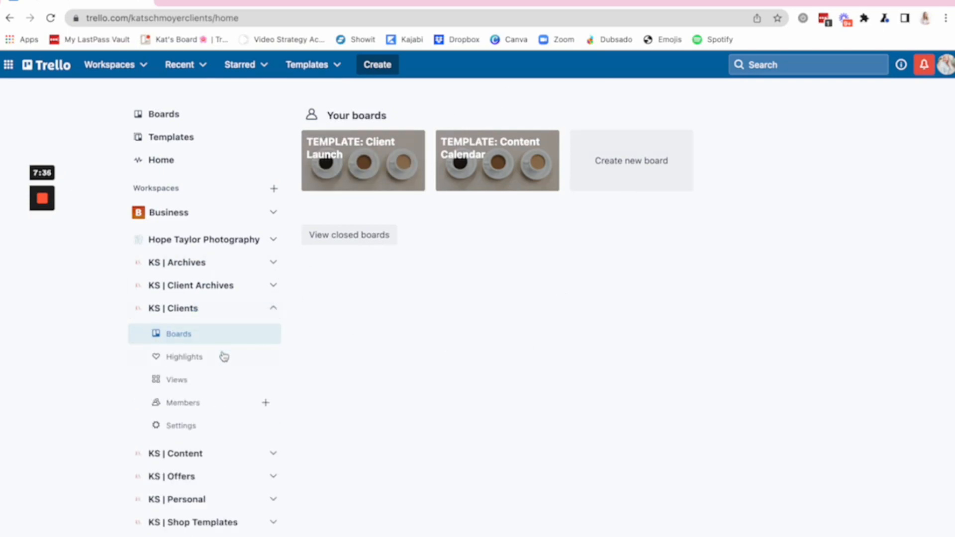
pyautogui.moveTo(627, 190)
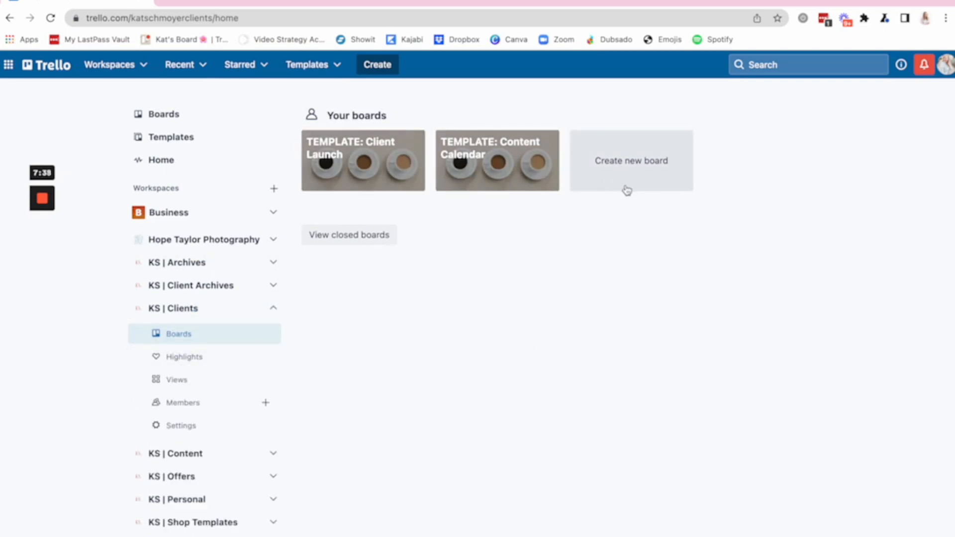
pyautogui.click(272, 307)
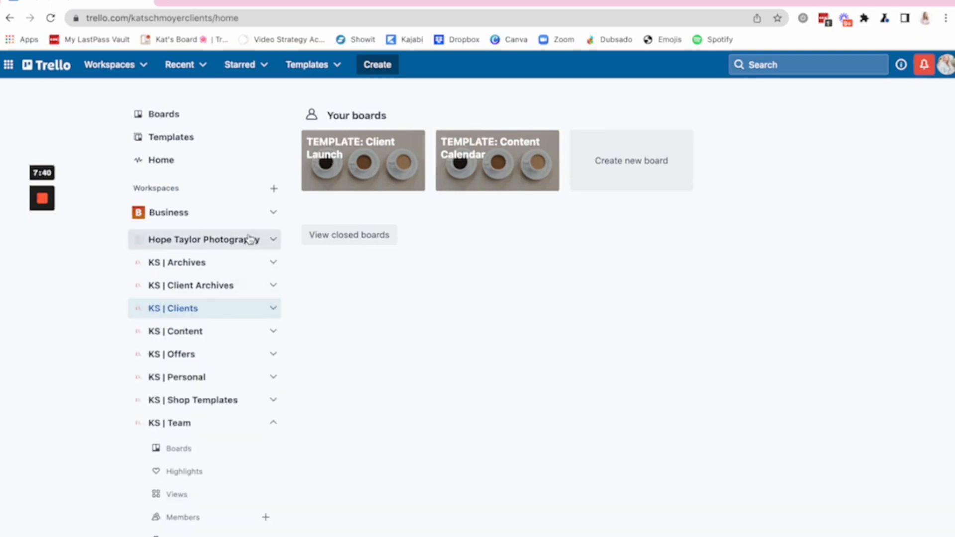
# Show the Hope Taylor Photography workspace's boards, including its launch and content calendar boards
pyautogui.click(204, 239)
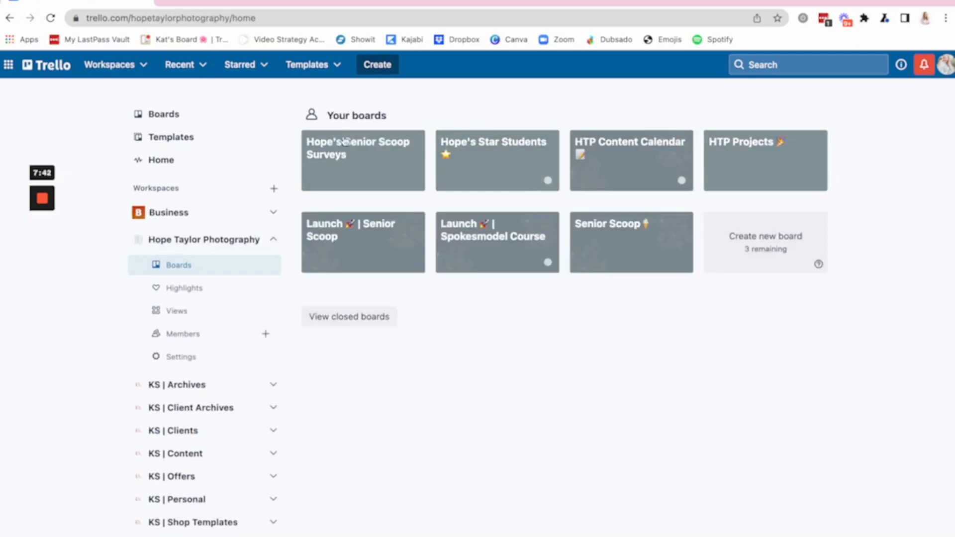
pyautogui.moveTo(445, 401)
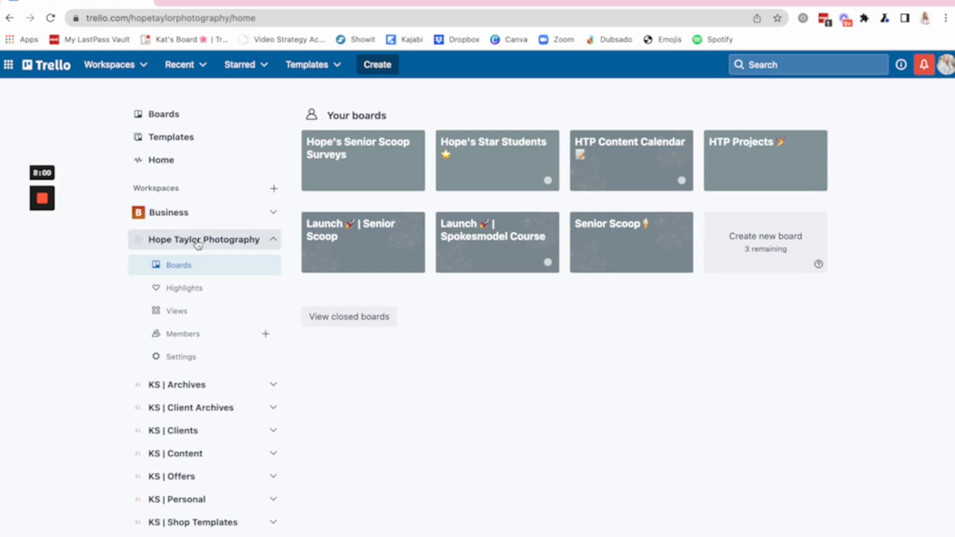
pyautogui.moveTo(207, 247)
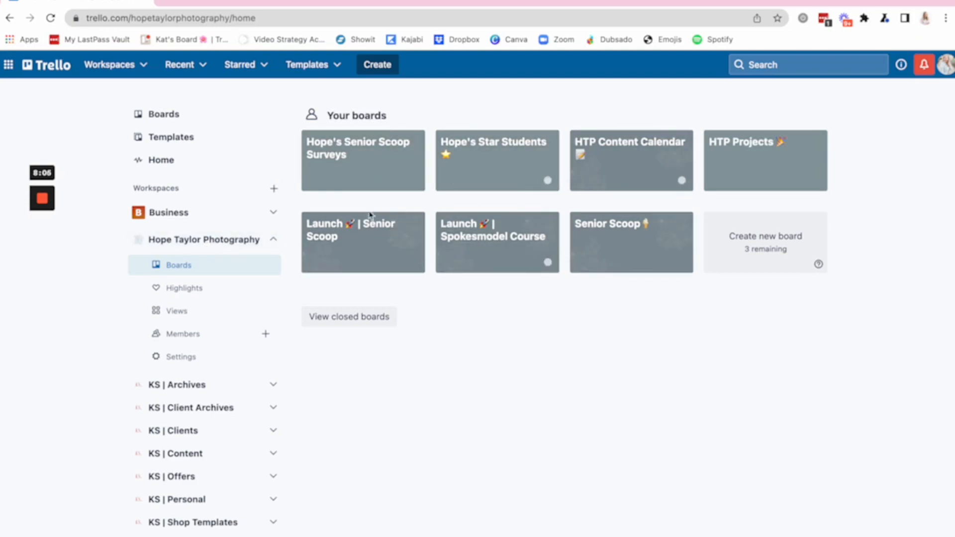
pyautogui.moveTo(513, 378)
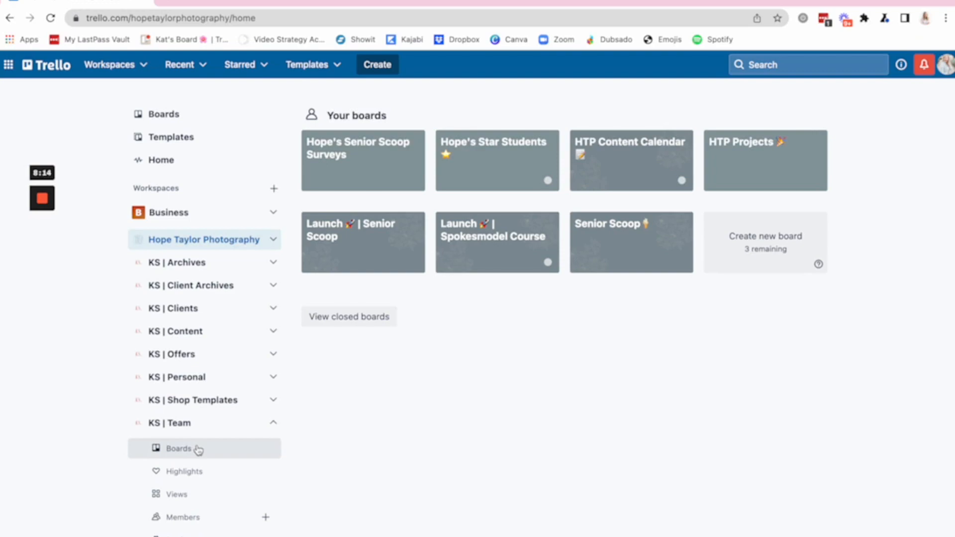
# List the KS | Team boards — Kat's Board, biz guidebooks, team member boards — and expand the workspace entry
pyautogui.click(178, 449)
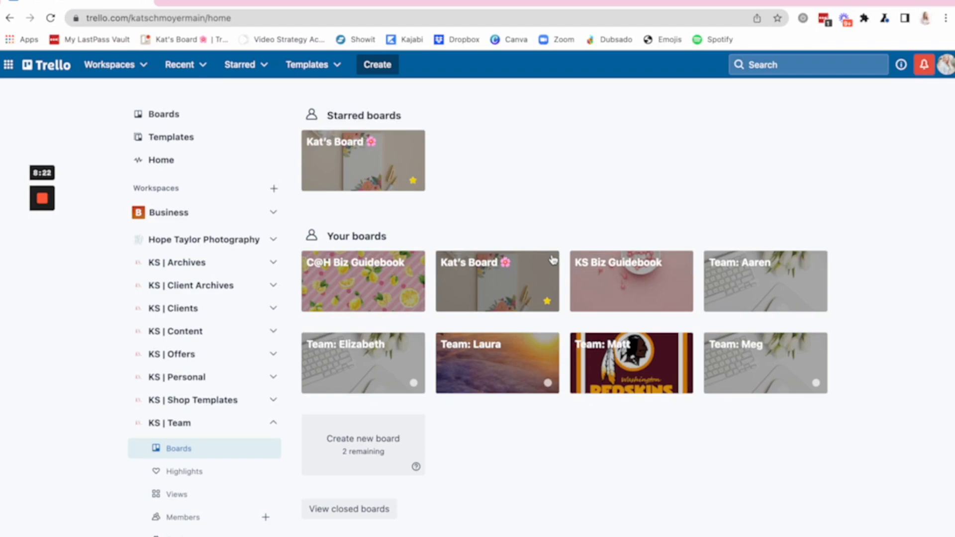
pyautogui.moveTo(584, 238)
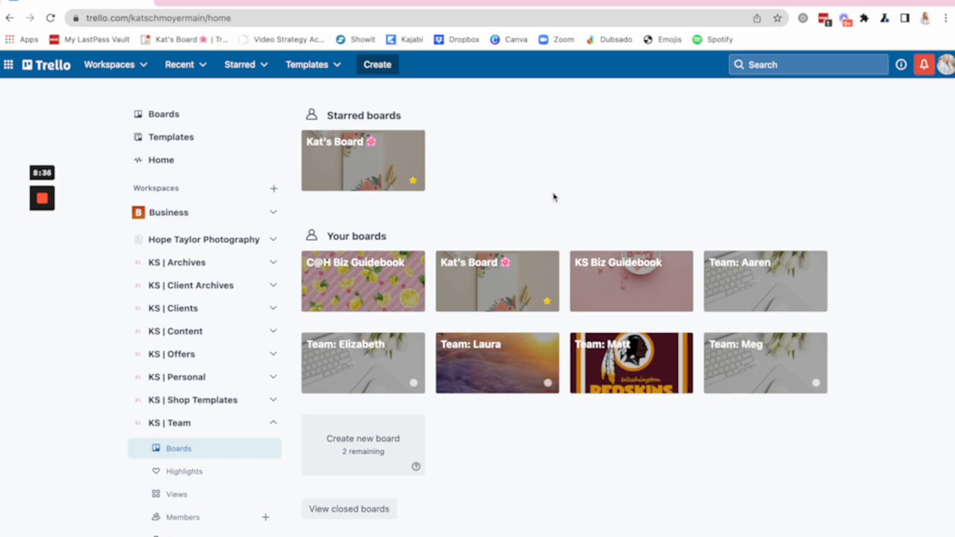
pyautogui.moveTo(597, 286)
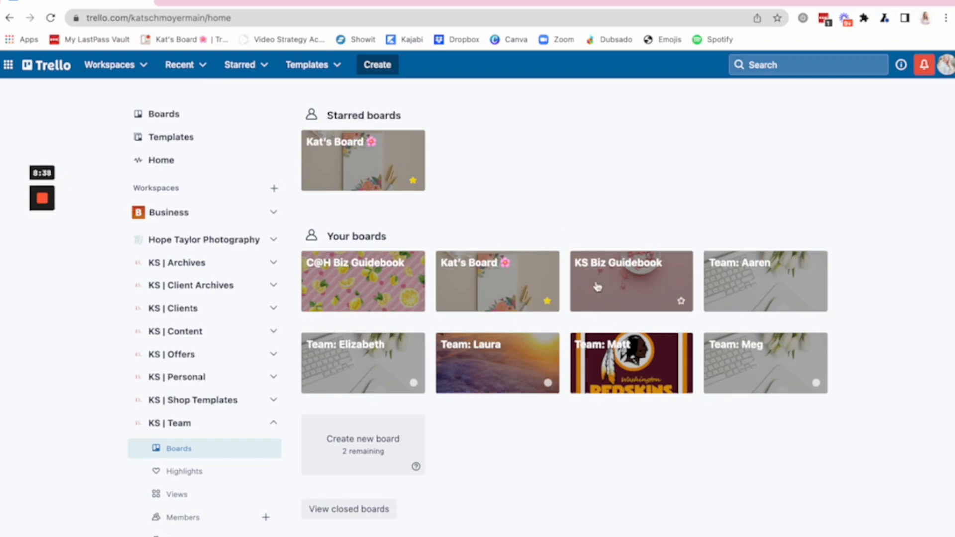
pyautogui.moveTo(600, 231)
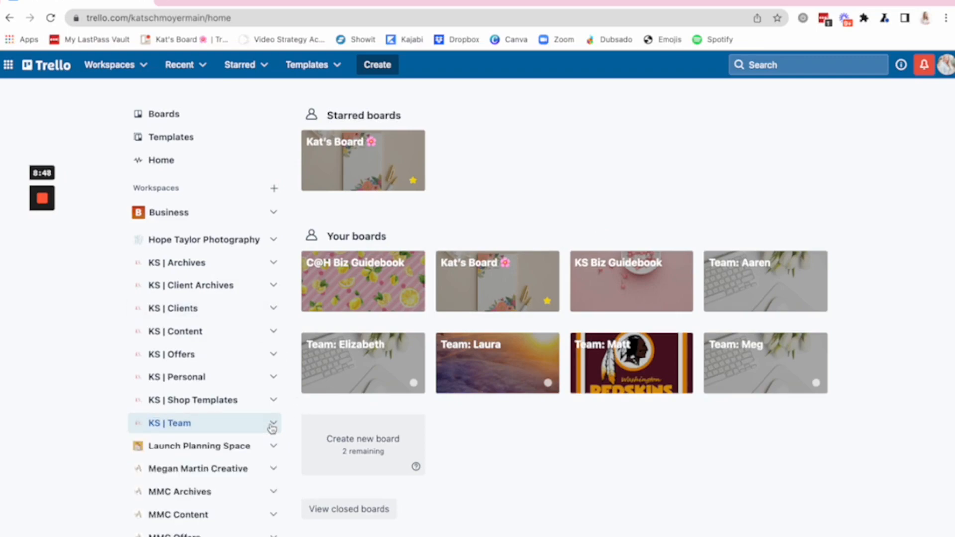
pyautogui.click(170, 423)
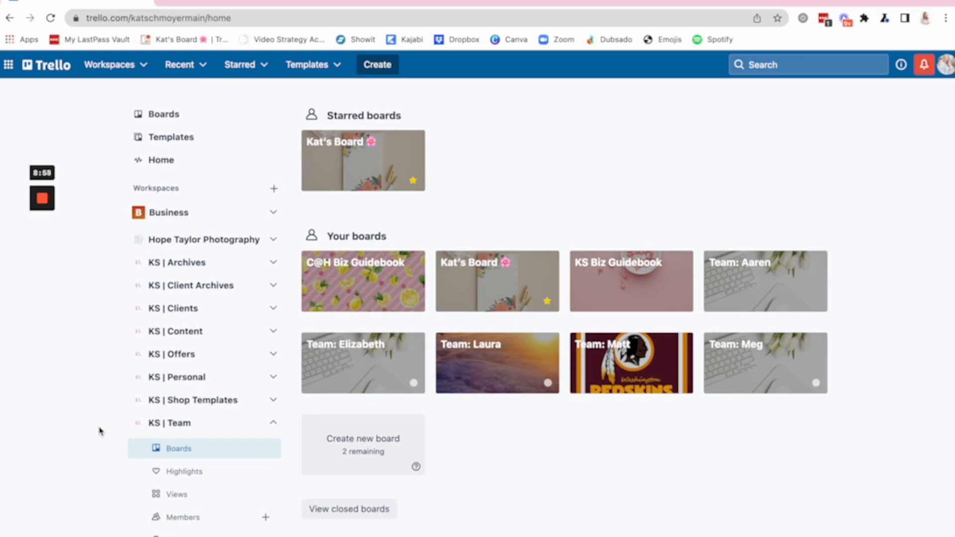
# Open the starred main weekly board and look through its weekday lists
pyautogui.click(362, 159)
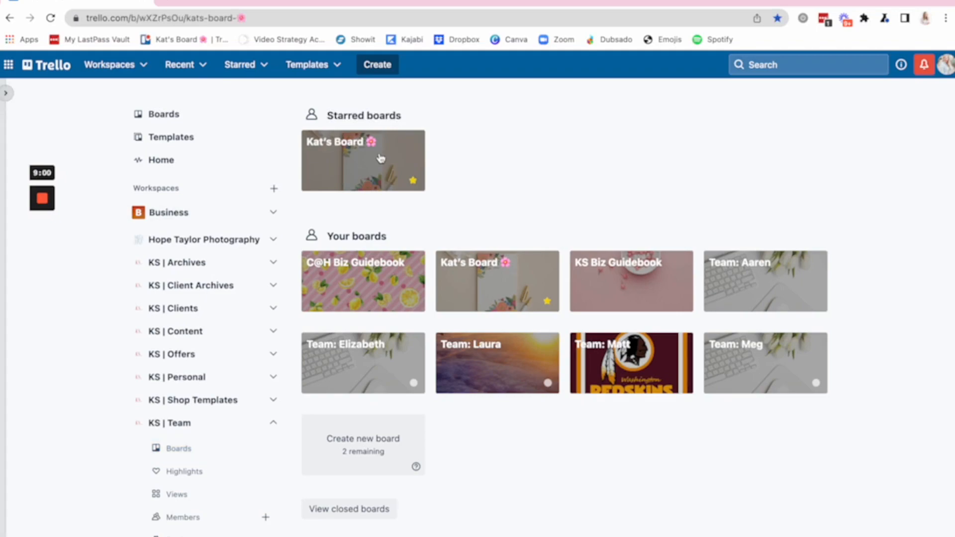
pyautogui.click(362, 160)
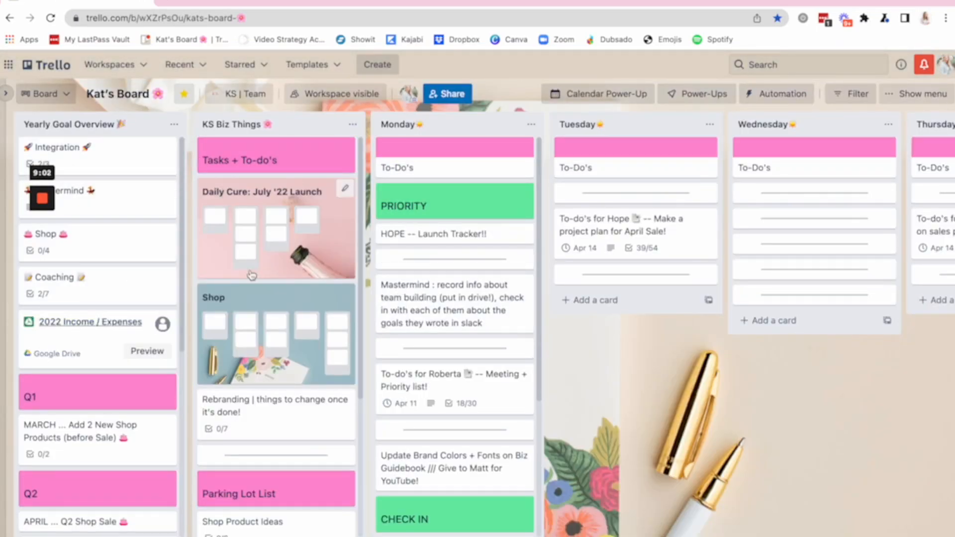
pyautogui.hscroll(3)
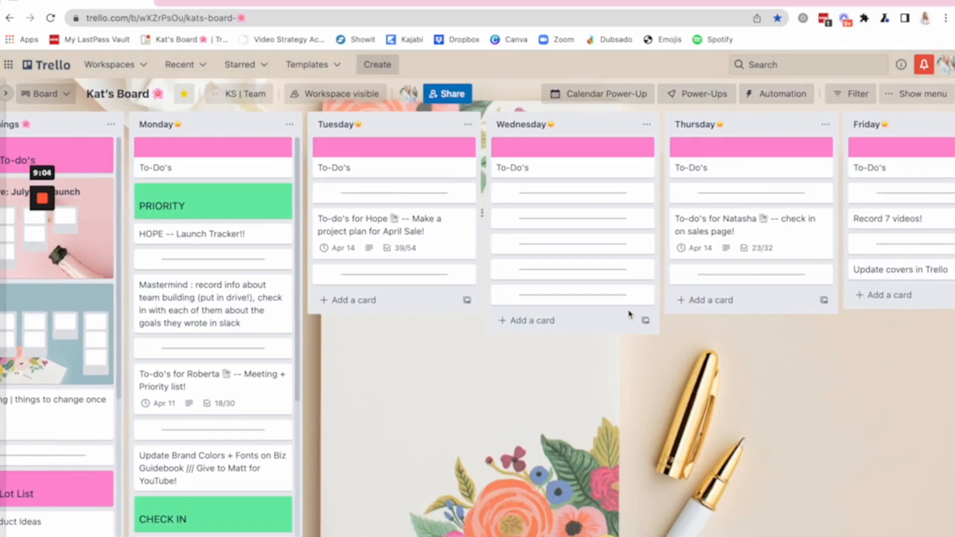
pyautogui.hscroll(3)
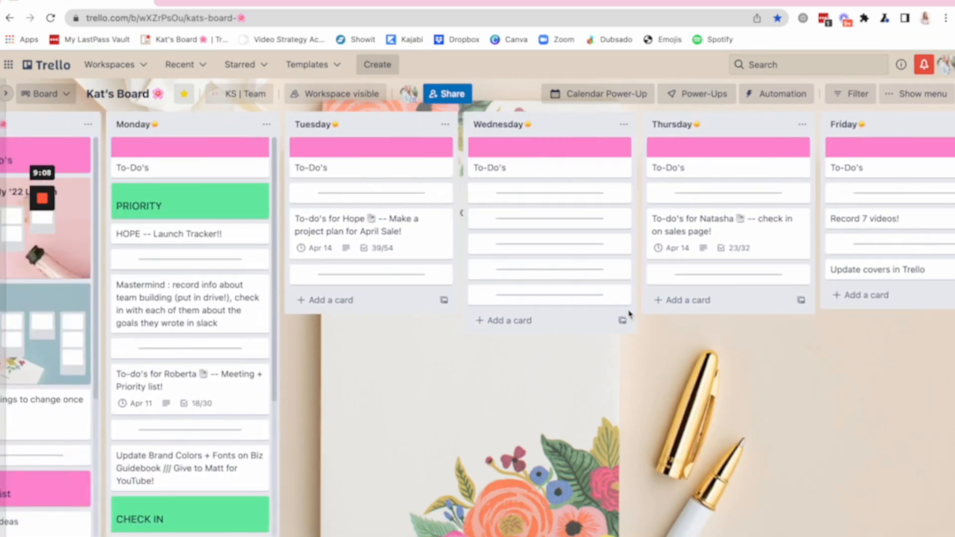
pyautogui.hscroll(-3)
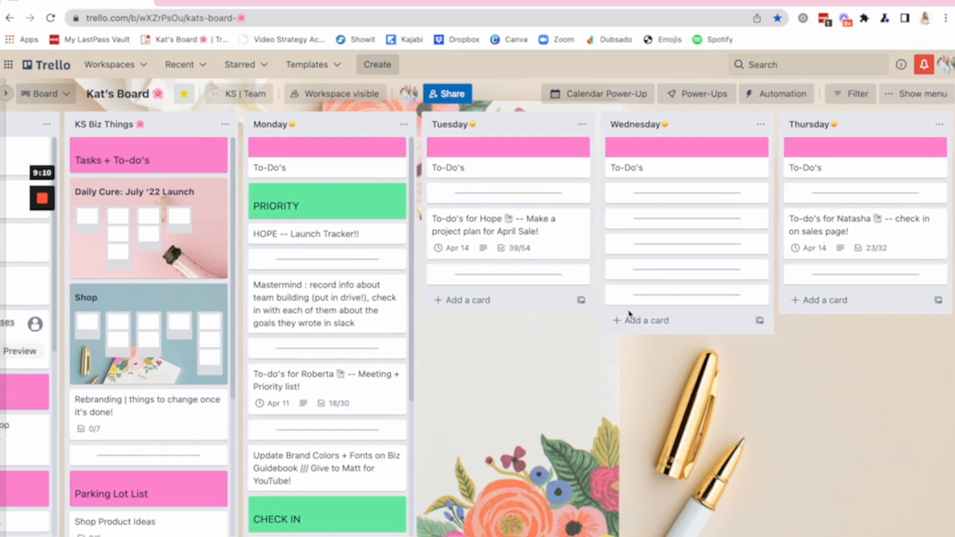
pyautogui.hscroll(-3)
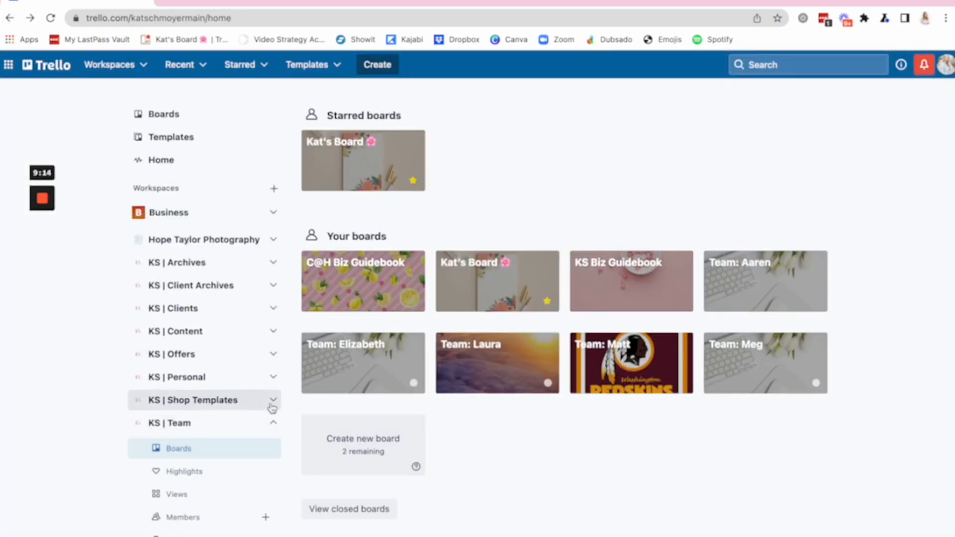
# List the KS | Shop Templates boards and start opening the My Week: Theme Days template
pyautogui.click(192, 400)
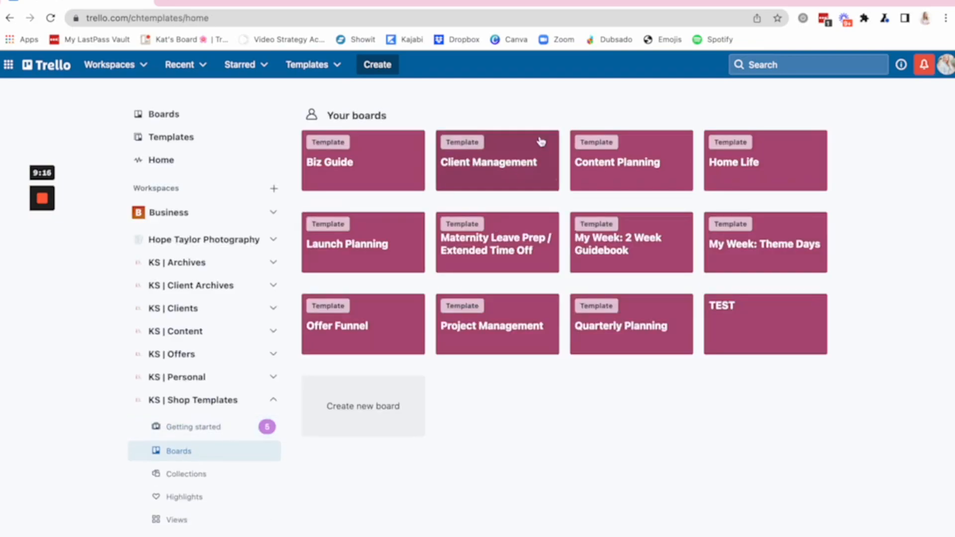
pyautogui.click(764, 242)
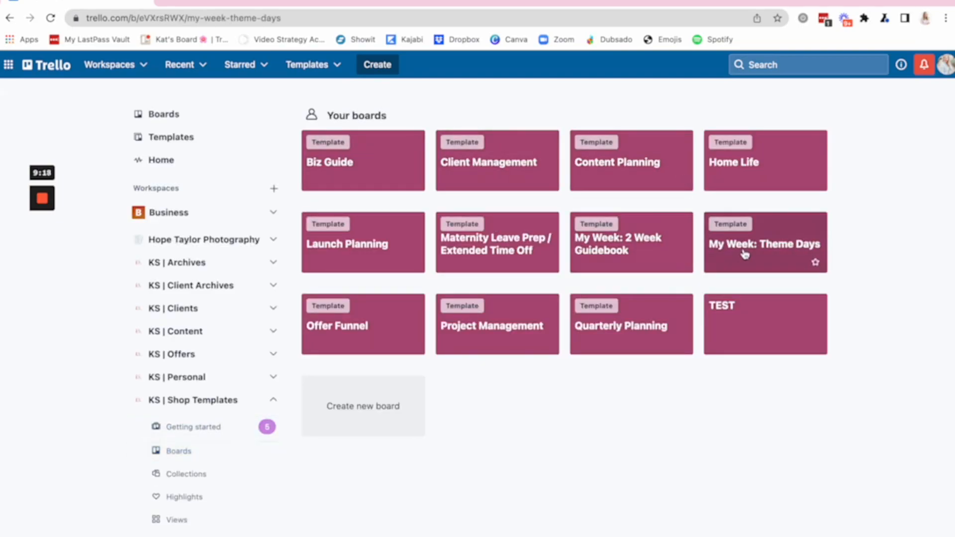
# Open the My Week: Theme Days board and look across its quarterly goals and themed weekday lists
pyautogui.click(764, 244)
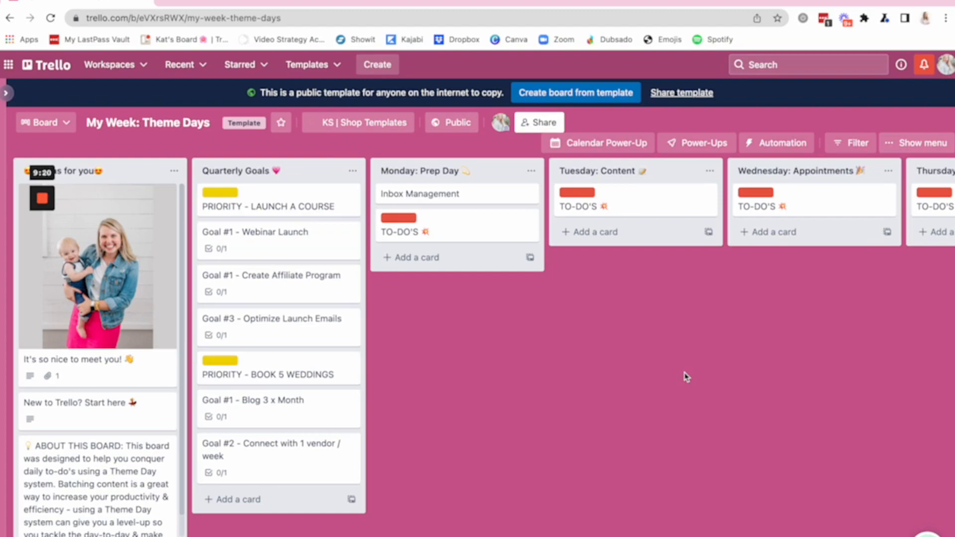
pyautogui.hscroll(3)
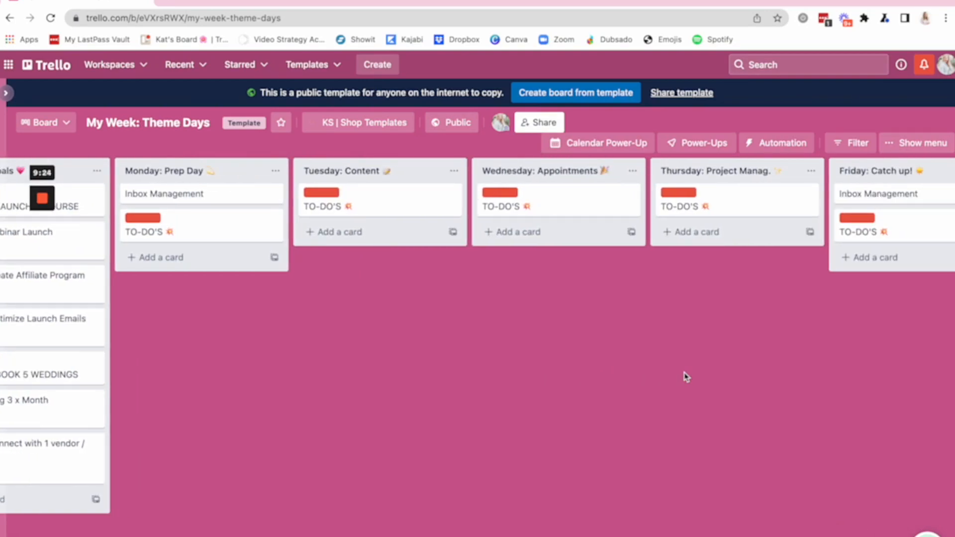
pyautogui.hscroll(-3)
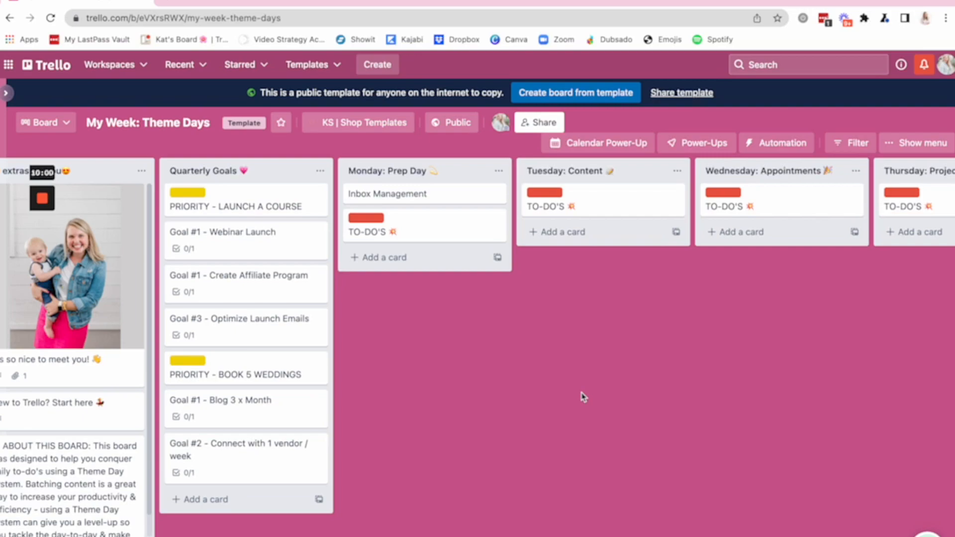
pyautogui.moveTo(153, 91)
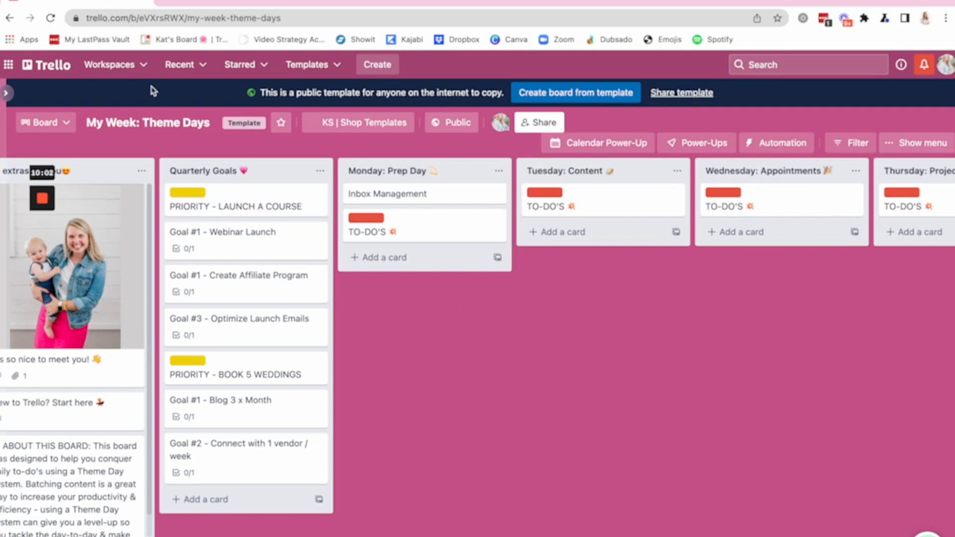